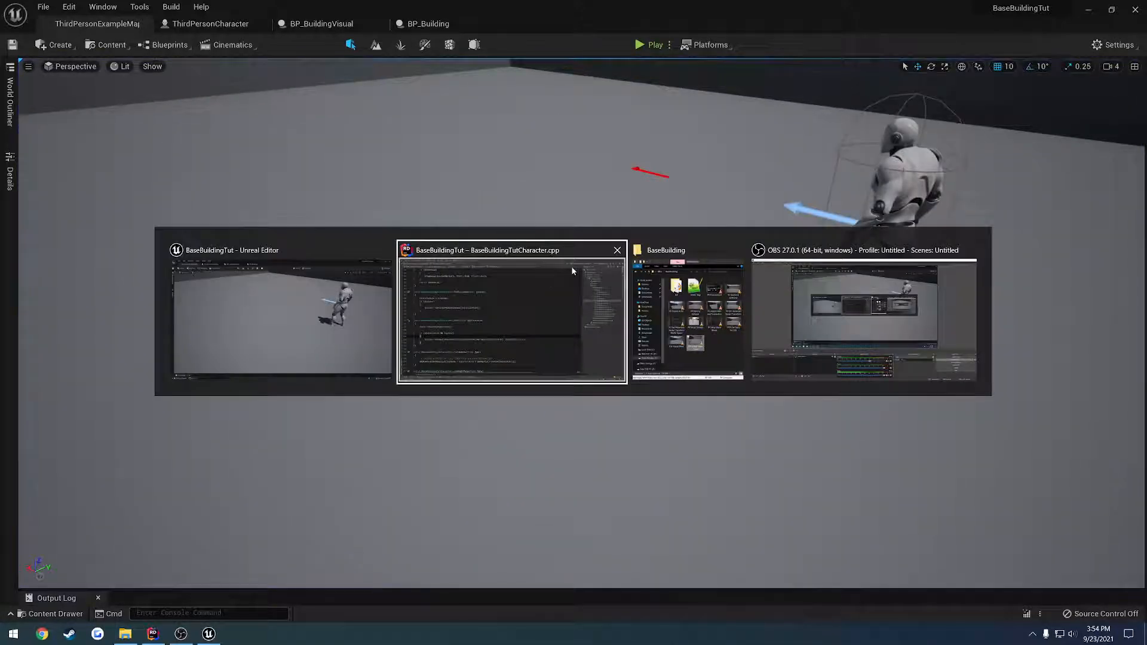
# - Pass false instead of true for DrawDebug in Tick's PerformLineTrace call
pyautogui.click(510, 315)
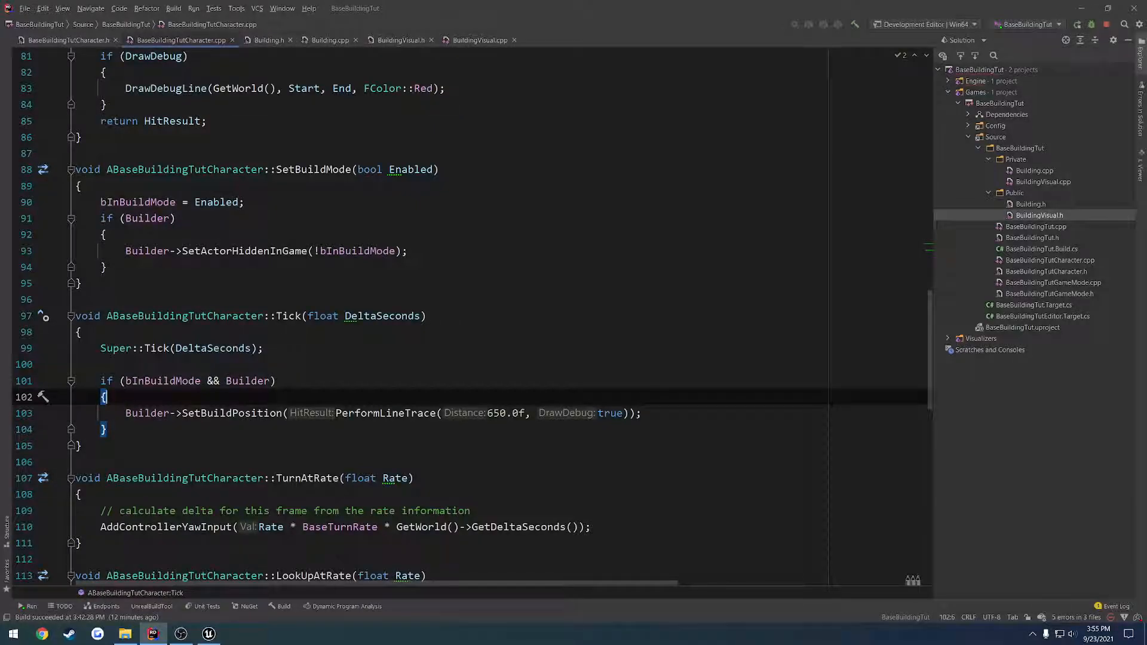
pyautogui.write('false')
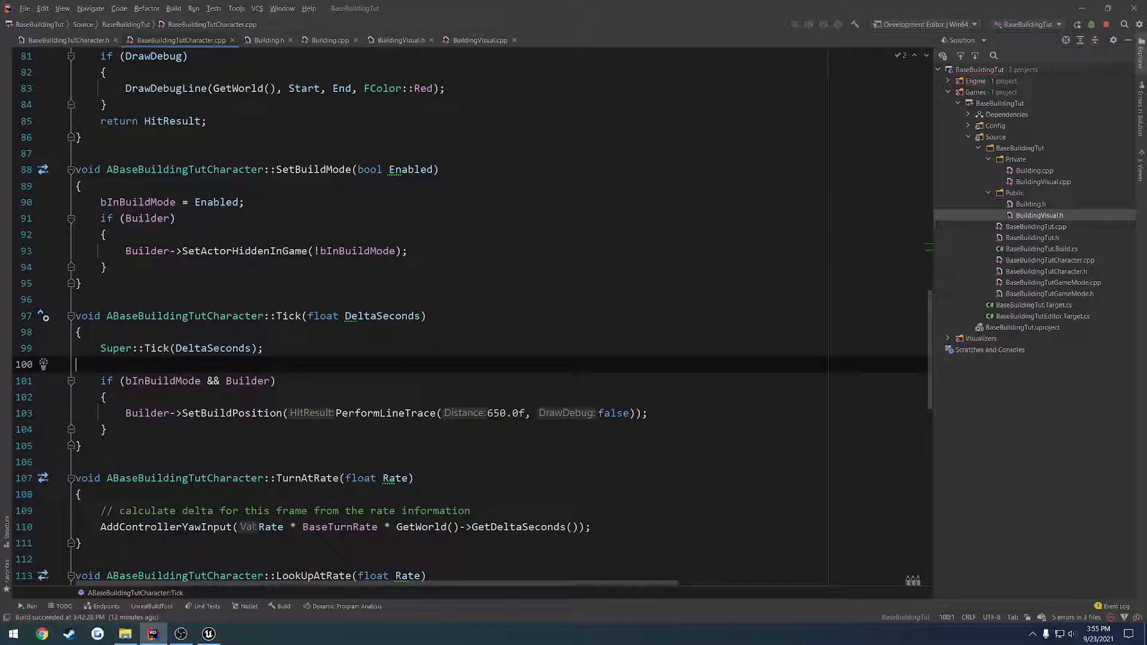
pyautogui.click(207, 633)
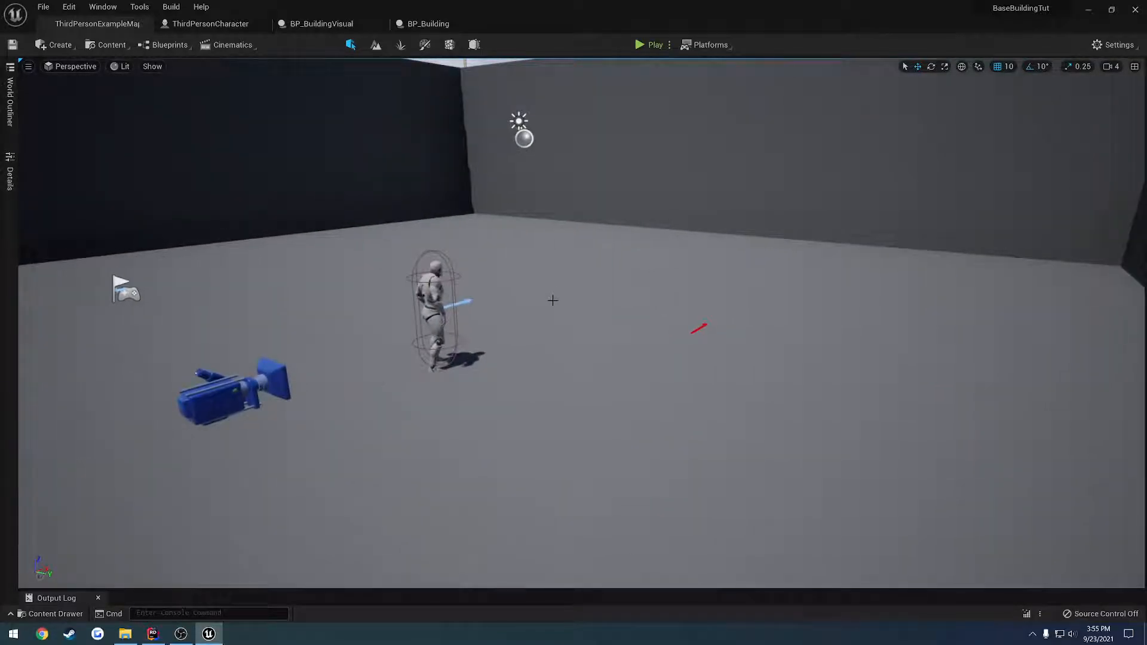
pyautogui.click(321, 23)
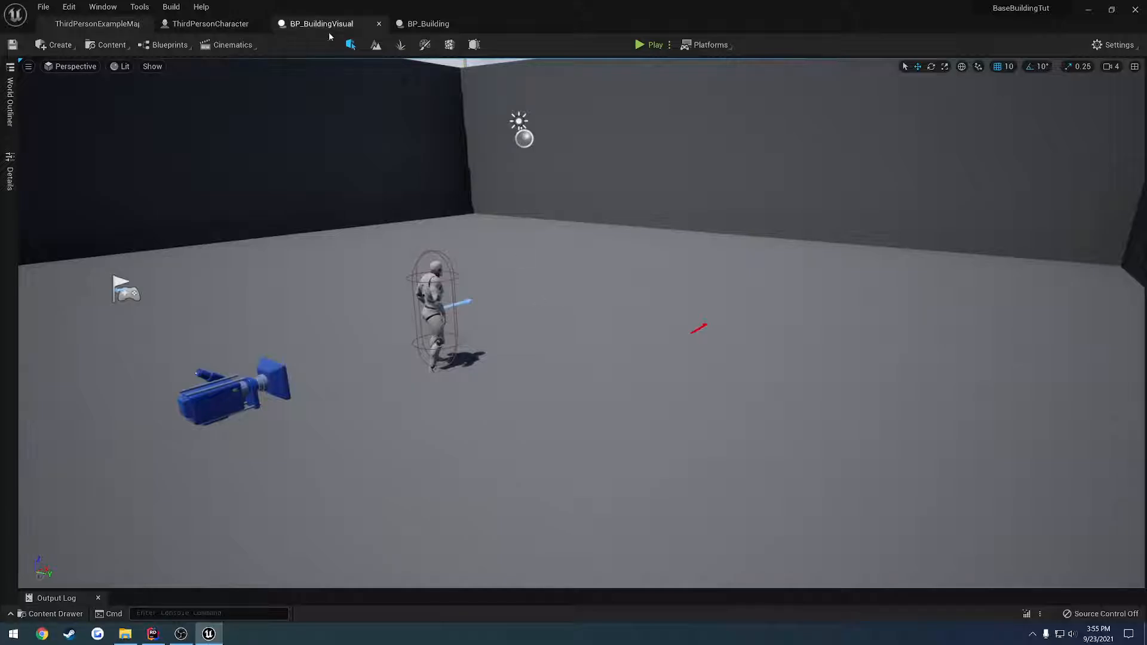
pyautogui.moveTo(247, 245)
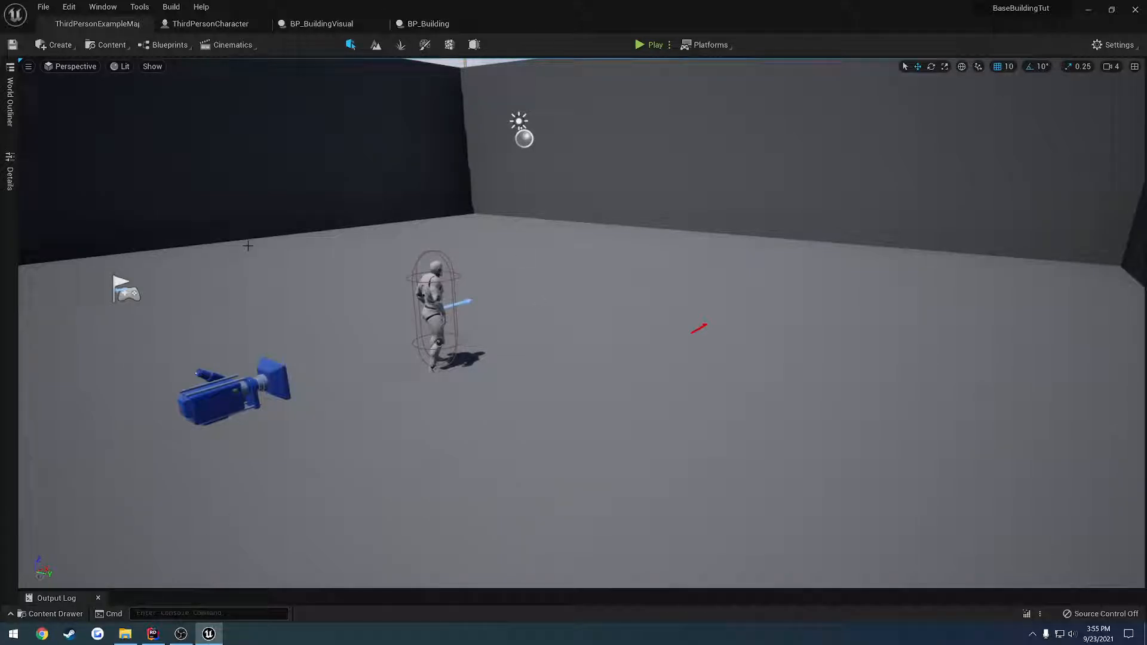
pyautogui.click(153, 633)
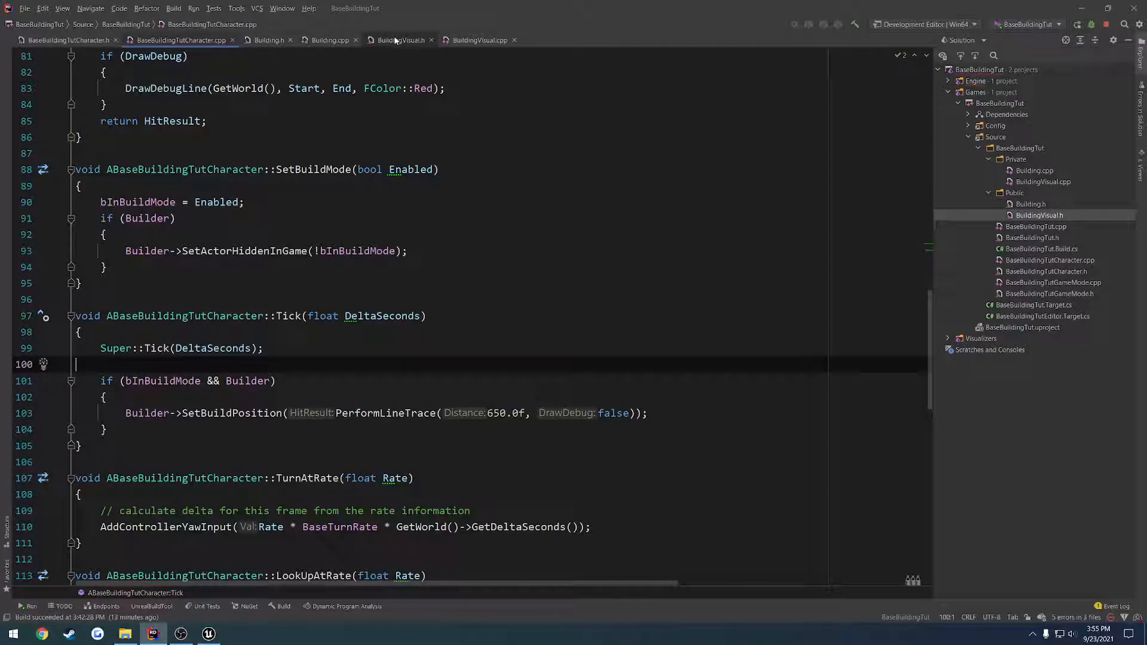
# - Add a TSubclassOf<class ABuilding> BuildingClass property in BuildingVisual.h
pyautogui.click(400, 40)
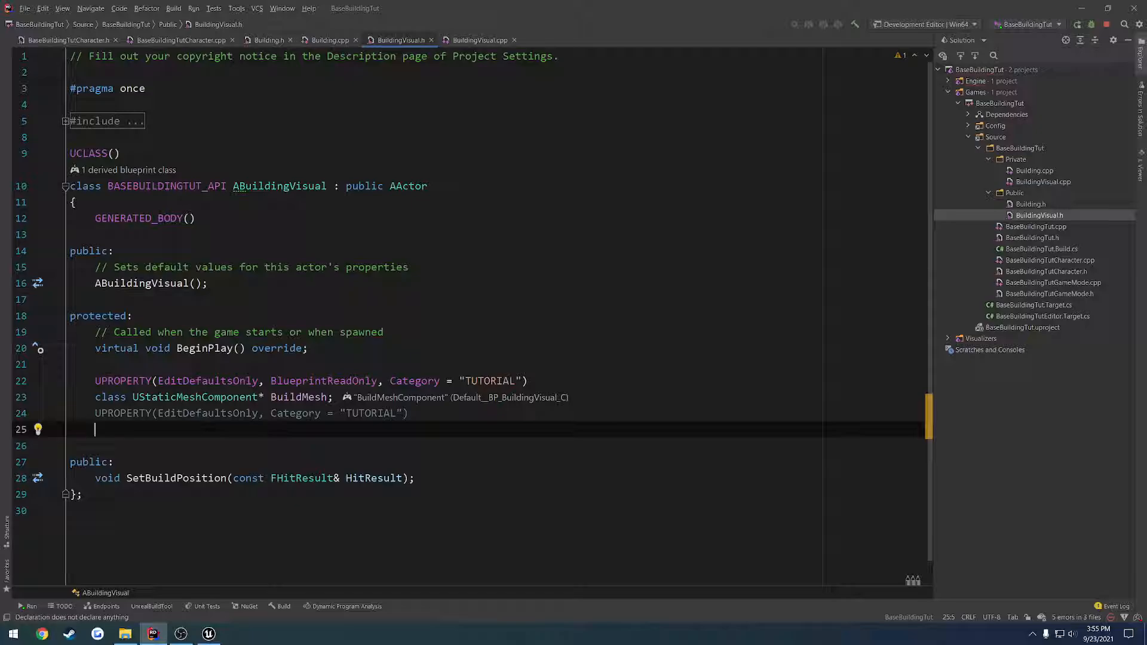
pyautogui.write('TSubclassOf<>')
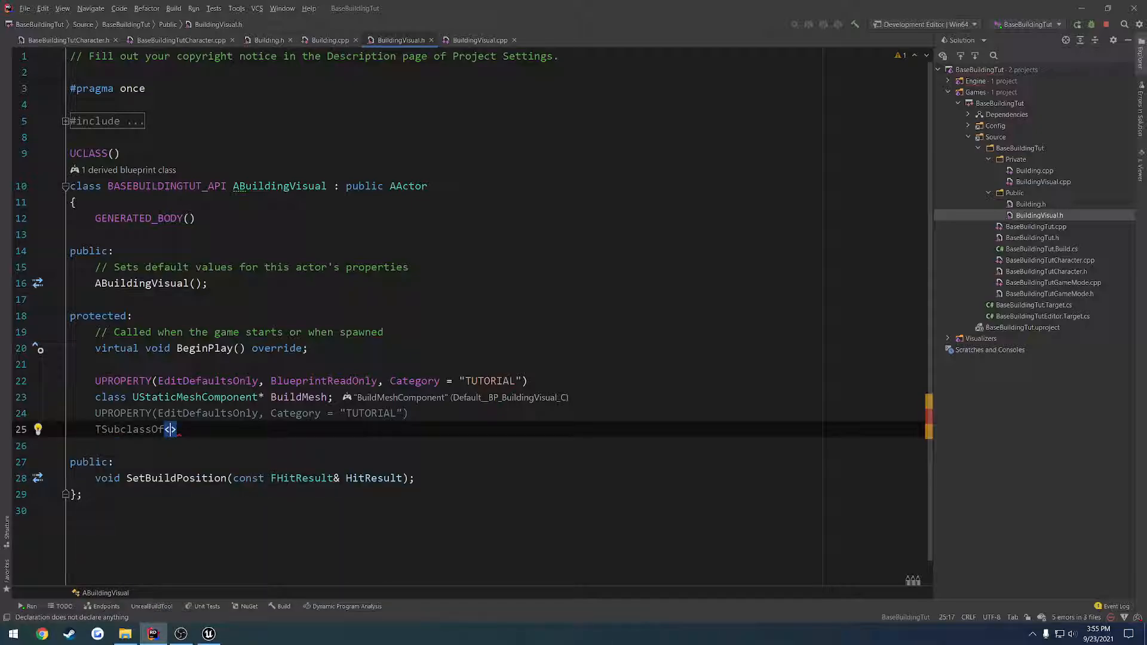
pyautogui.write('class')
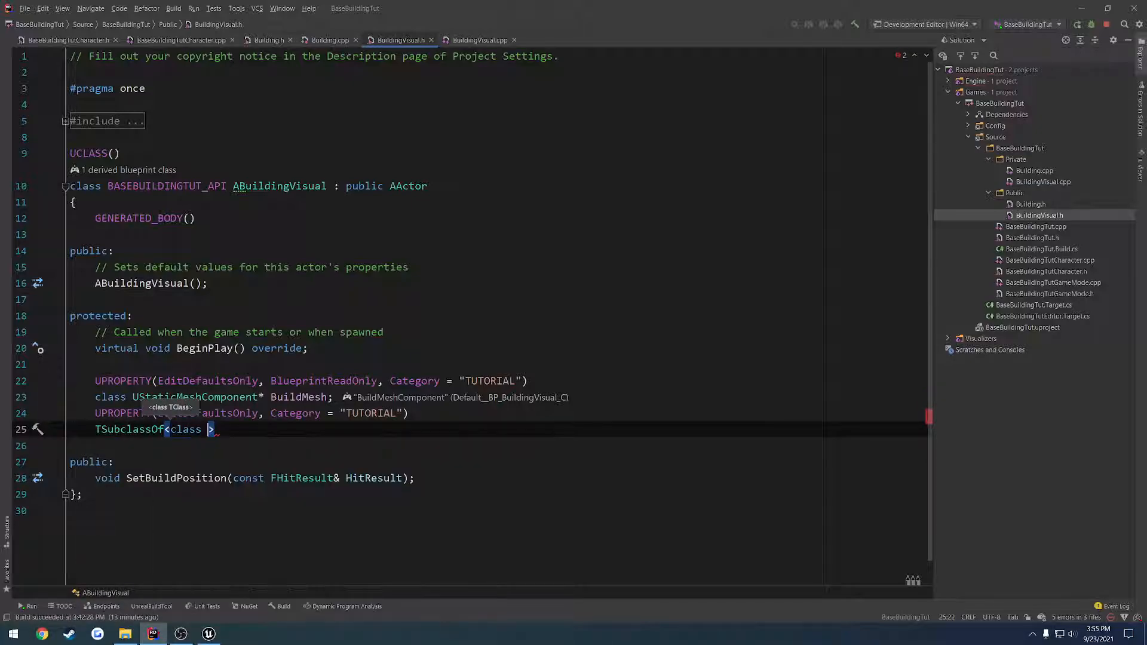
pyautogui.write('ABuilding')
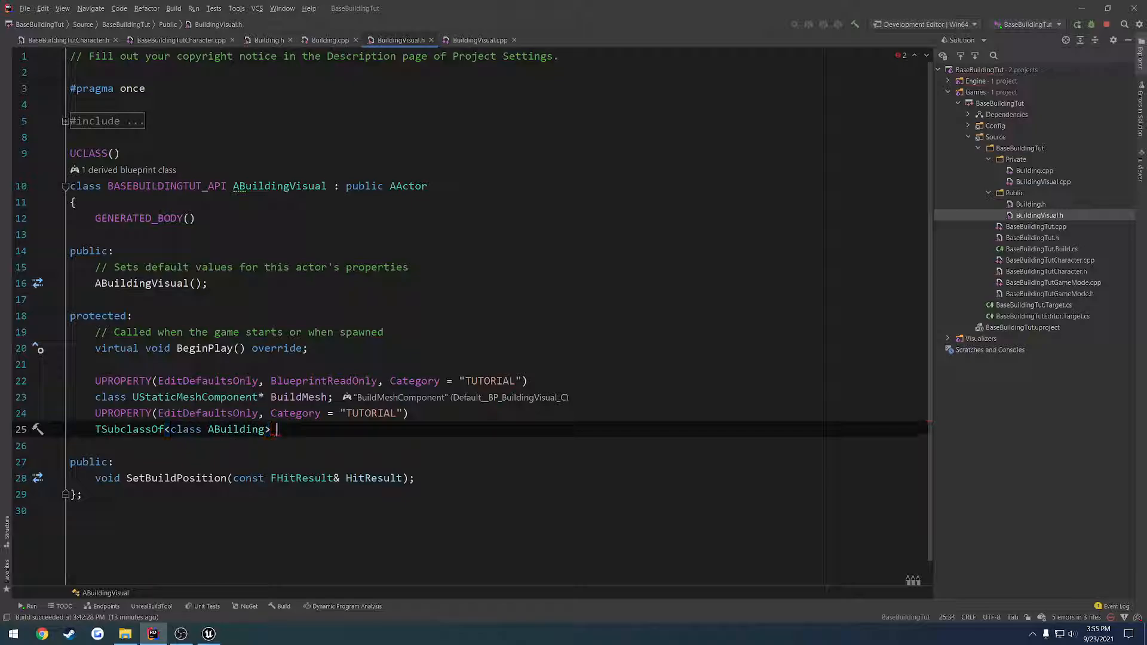
pyautogui.write('BuildingClass;')
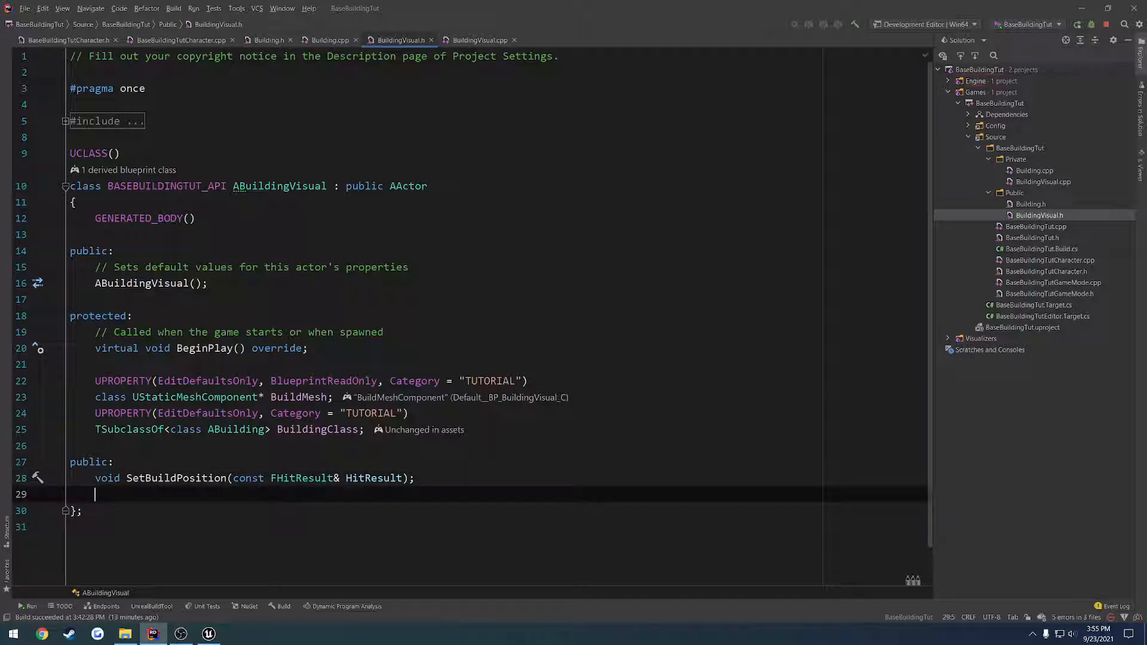
# - Declare a public void SpawnBuilding(); function
pyautogui.write('void')
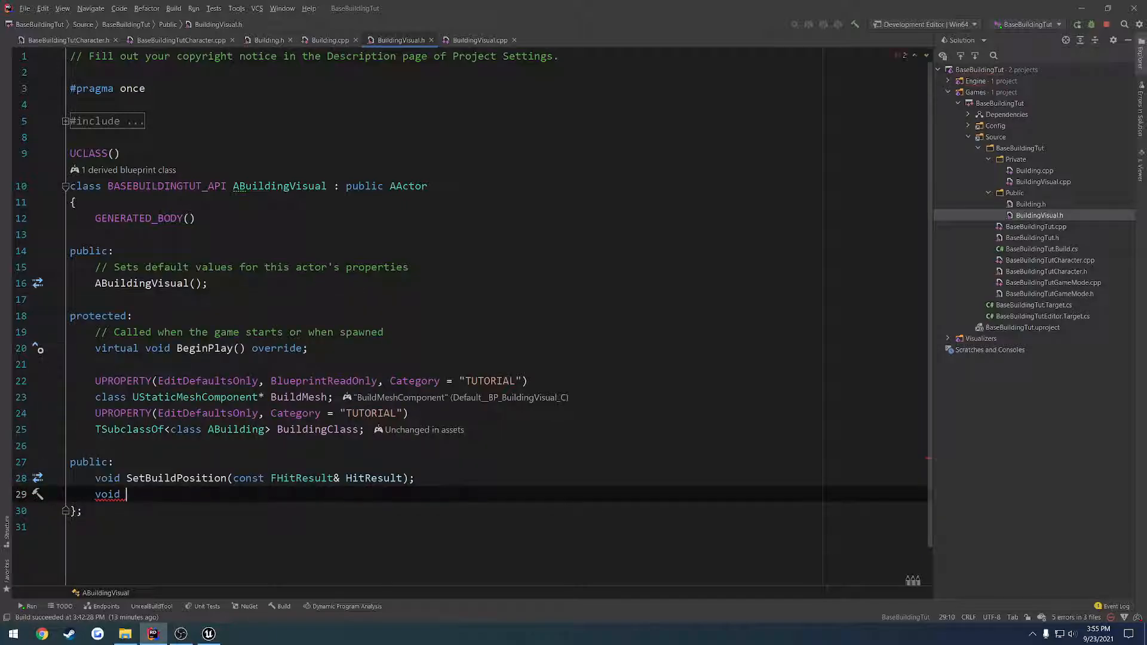
pyautogui.write('SpawnB')
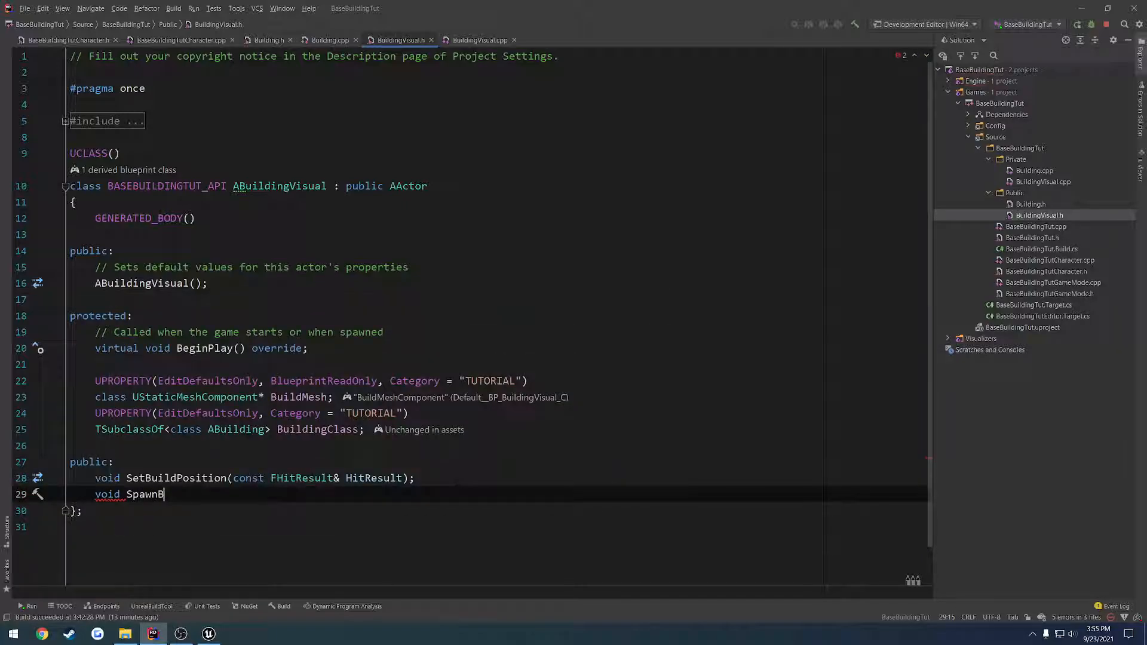
pyautogui.write('uilding')
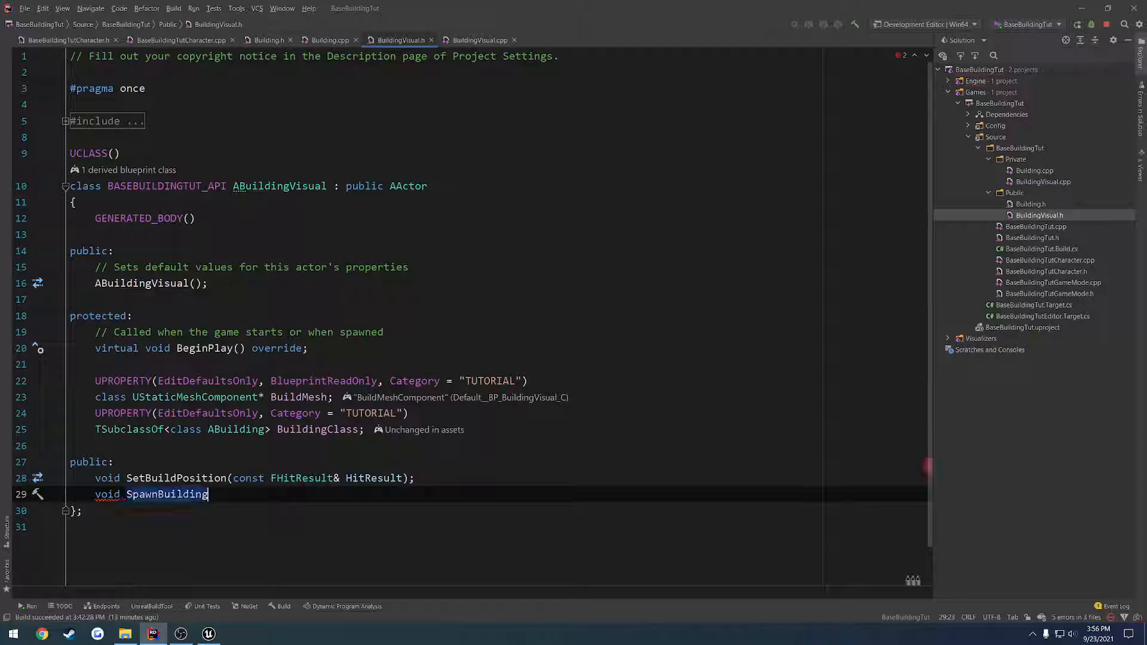
pyautogui.write('();')
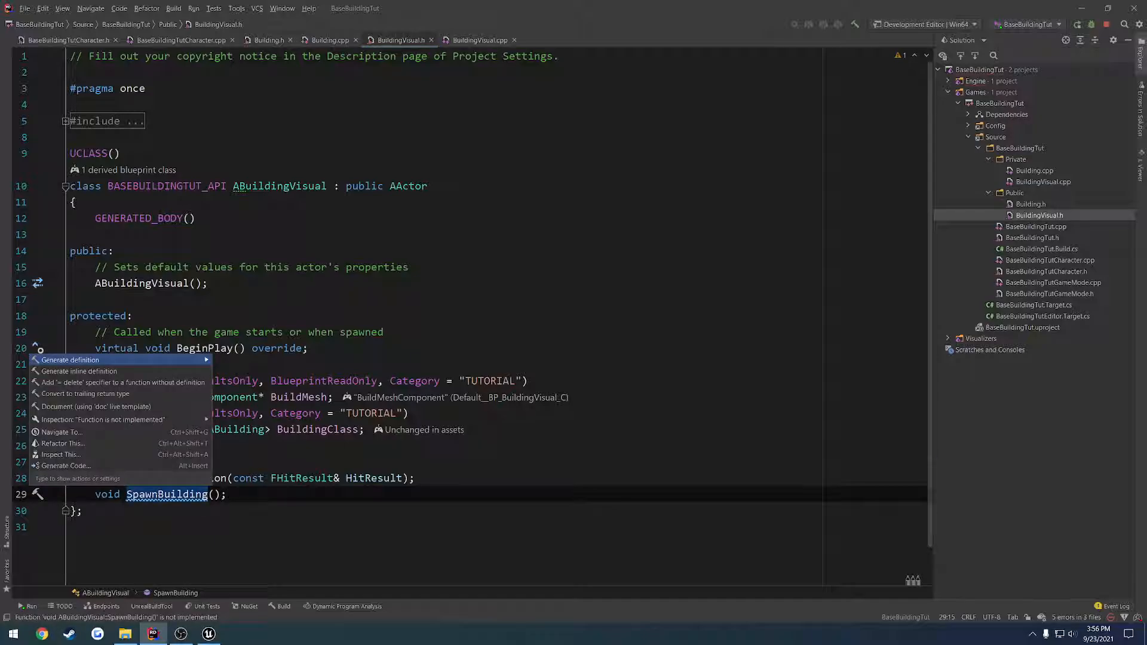
# - Generate SpawnBuilding's definition with an if (BuildingClass && !IsHidden()) block and inspect SetActorHiddenInGame
pyautogui.click(70, 359)
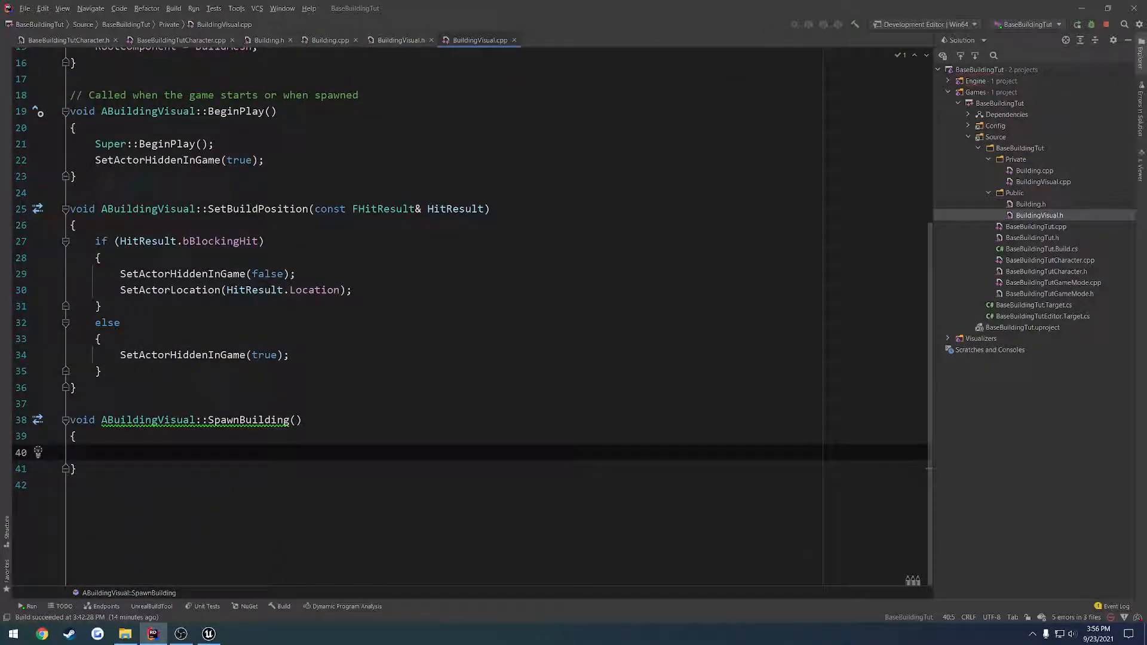
pyautogui.write('if')
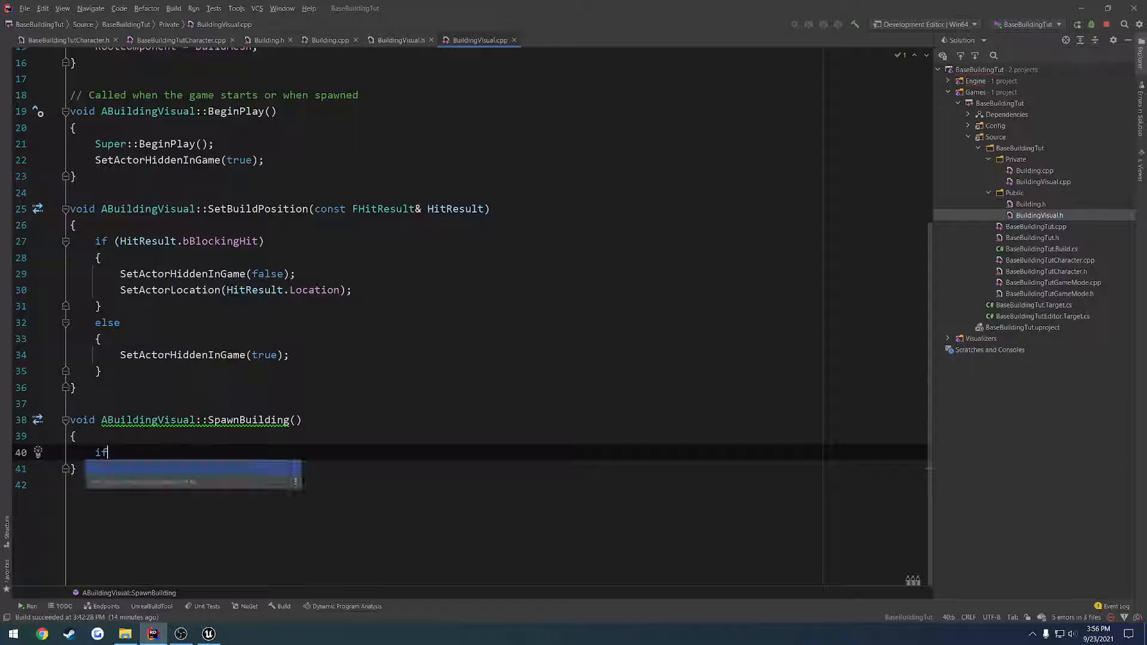
pyautogui.write('(BuildingClass)')
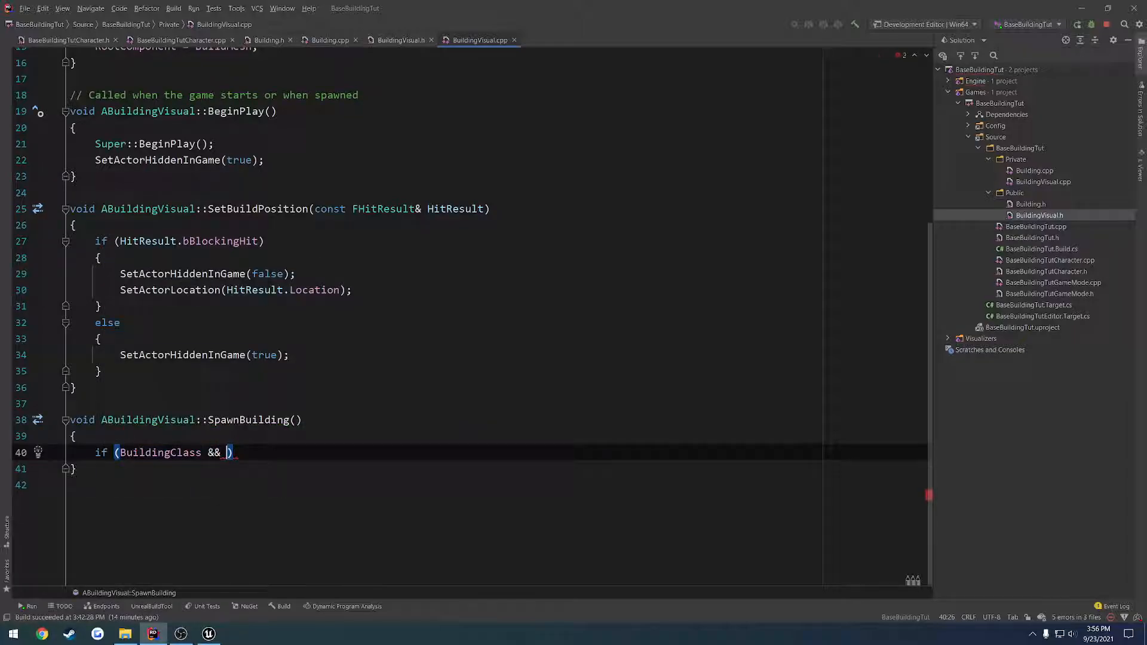
pyautogui.write('HiddenInG')
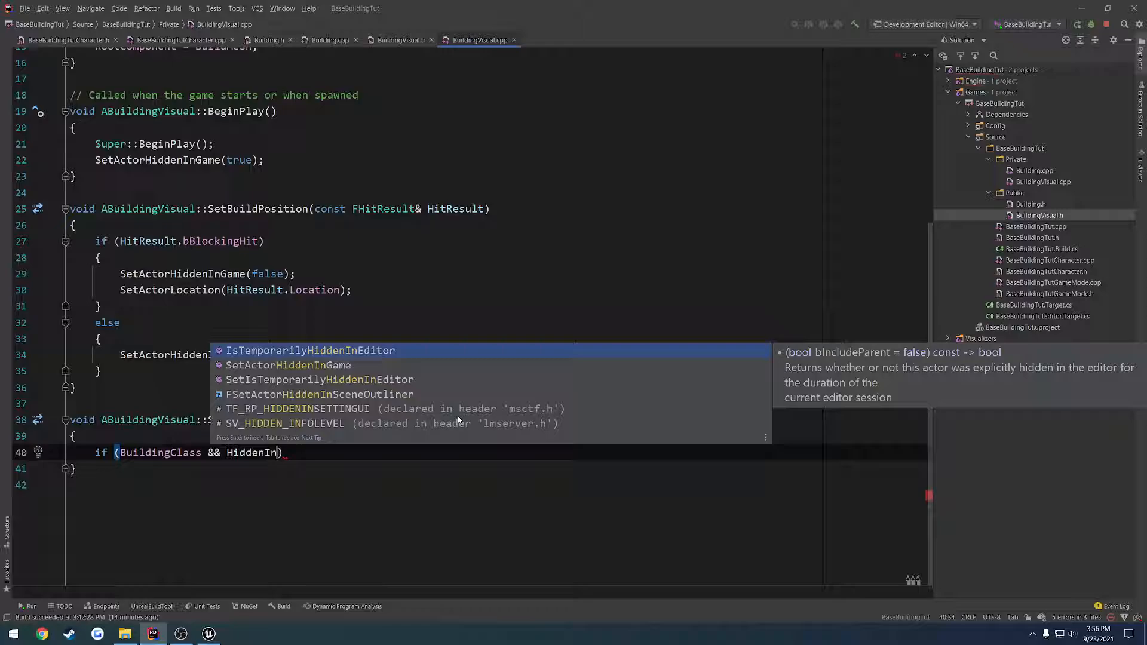
pyautogui.press('Backspace')
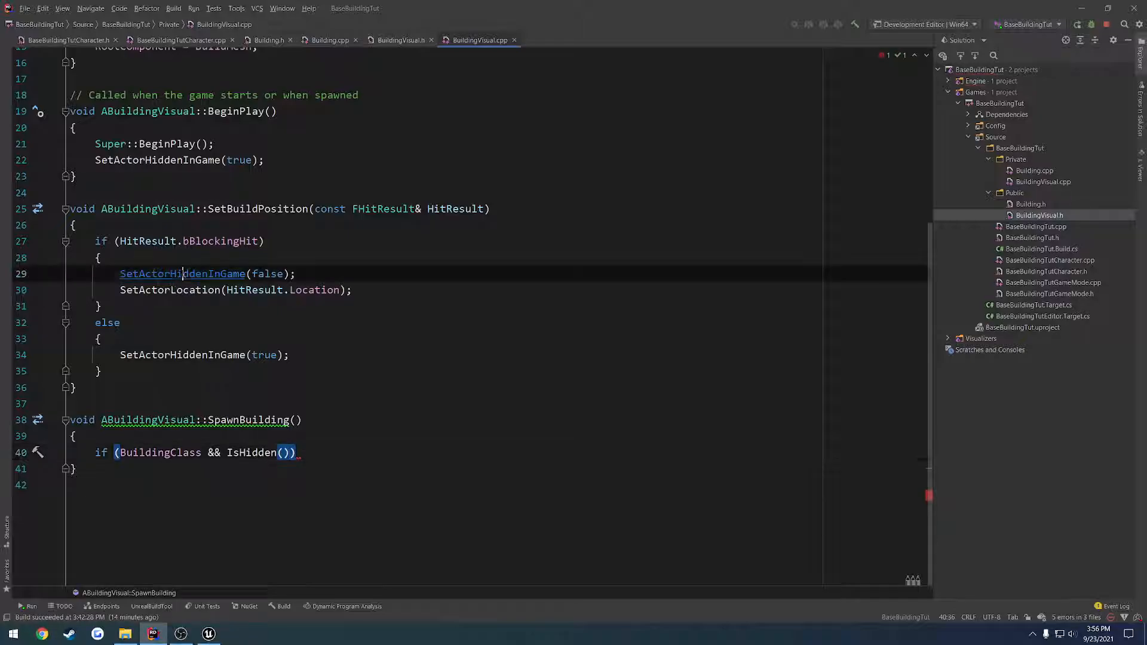
pyautogui.click(182, 273)
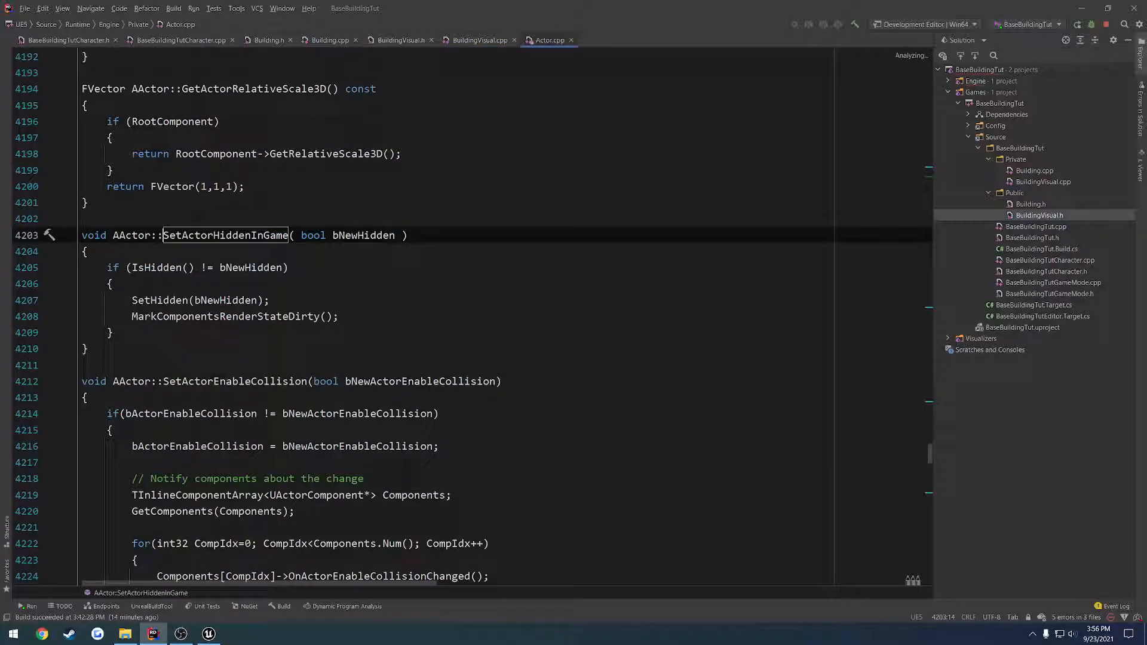
pyautogui.doubleClick(224, 235)
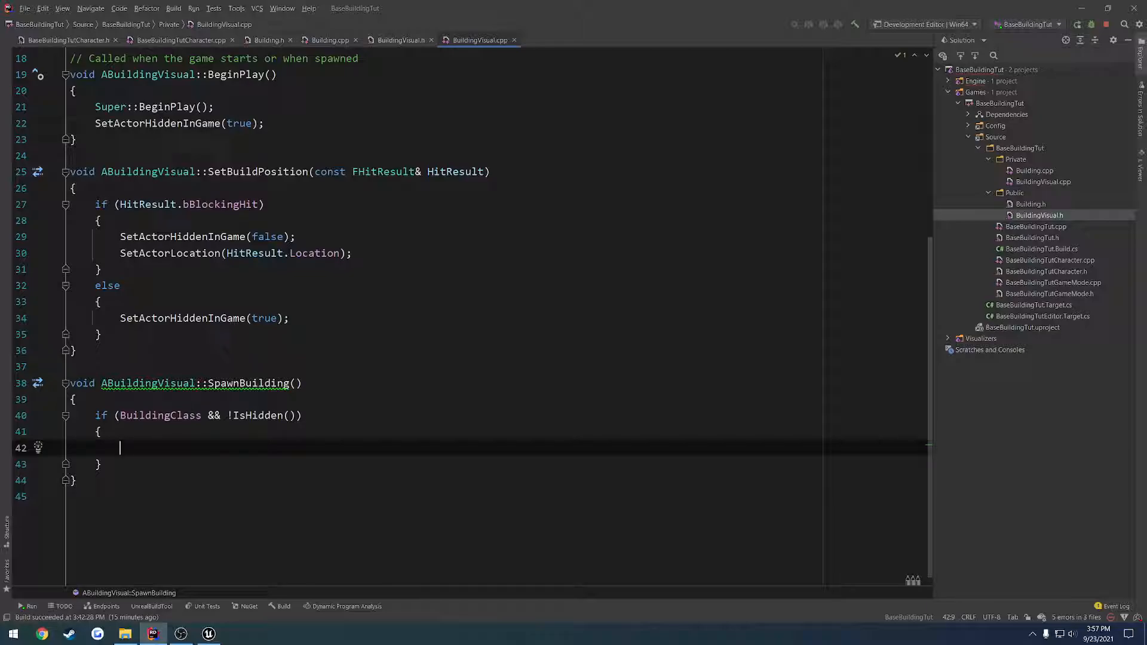
# - Start a GetWorld()->SpawnActor<ABuilding>(BuildingClass call inside the if block
pyautogui.write('if (')
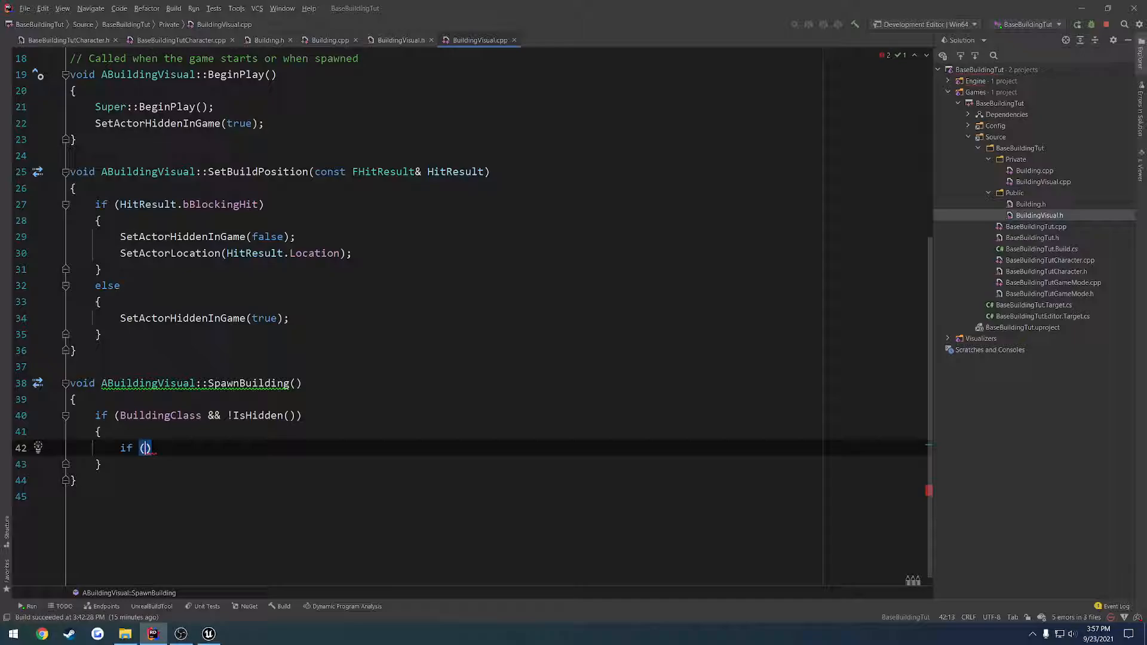
pyautogui.press('BackSpace')
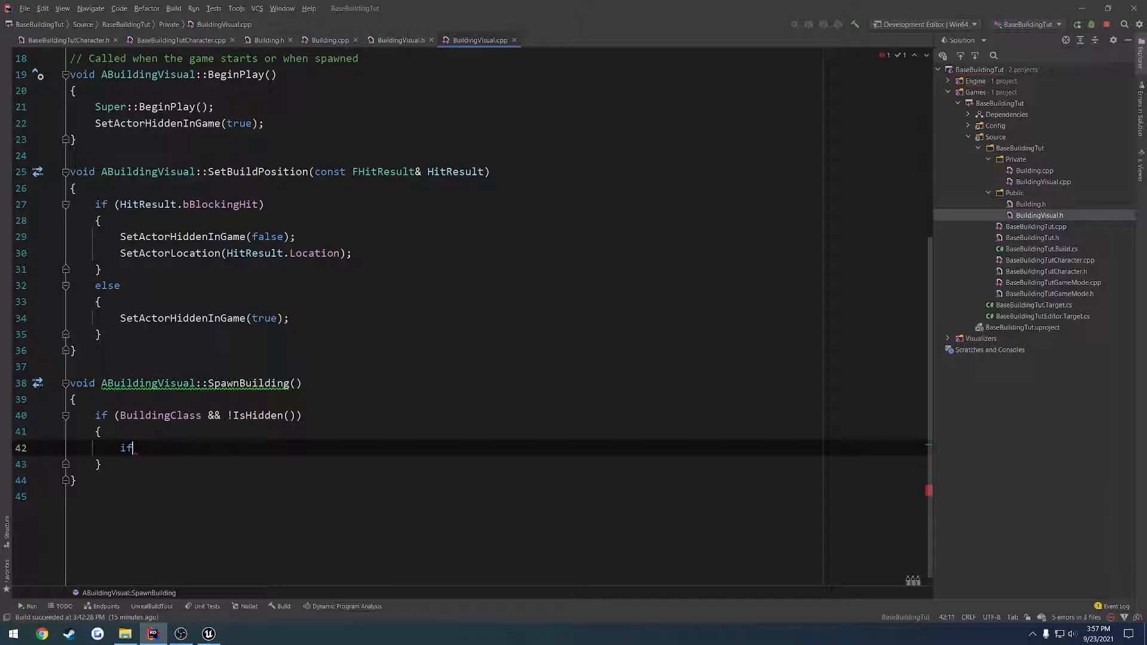
pyautogui.write('GetWorld()->SpawnActor')
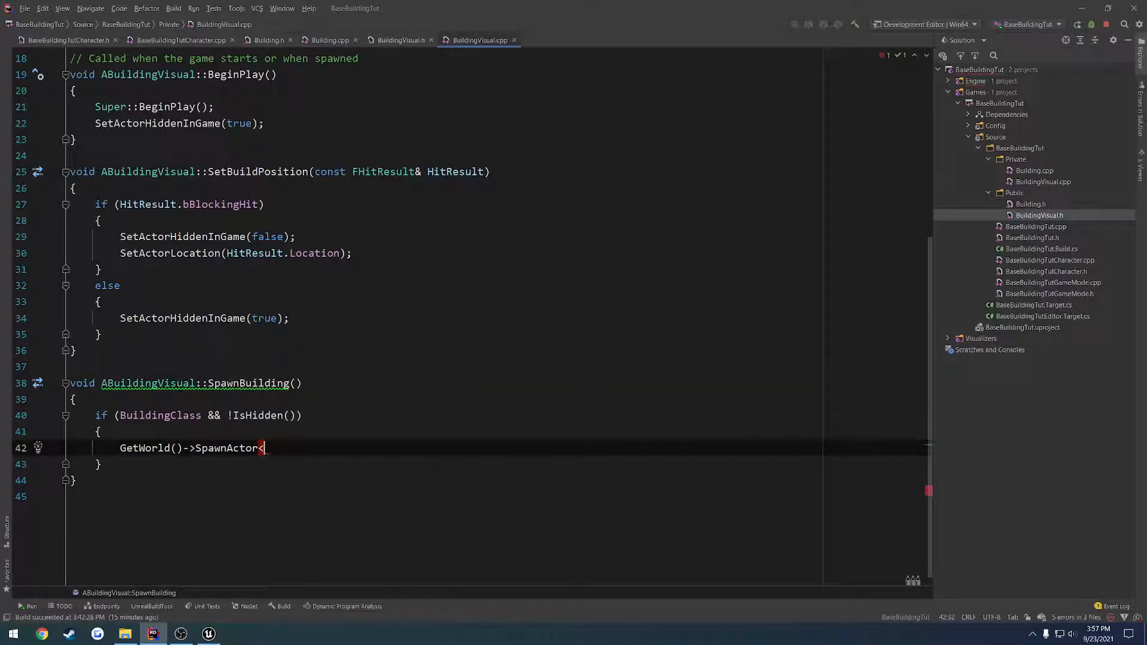
pyautogui.write('<A')
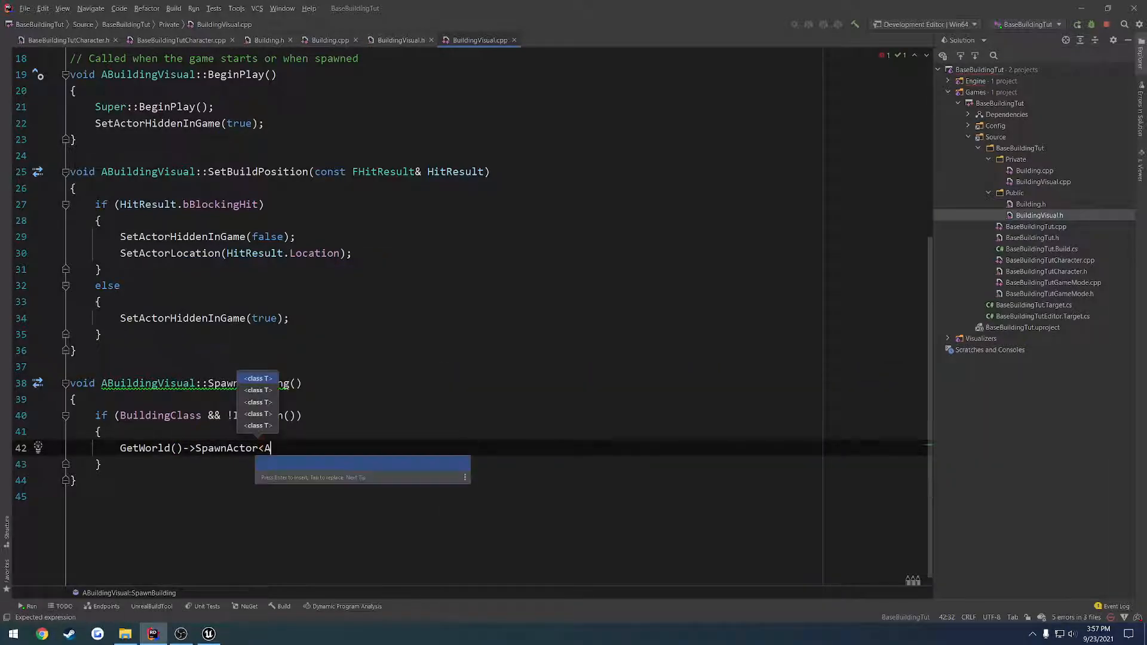
pyautogui.write('Building>')
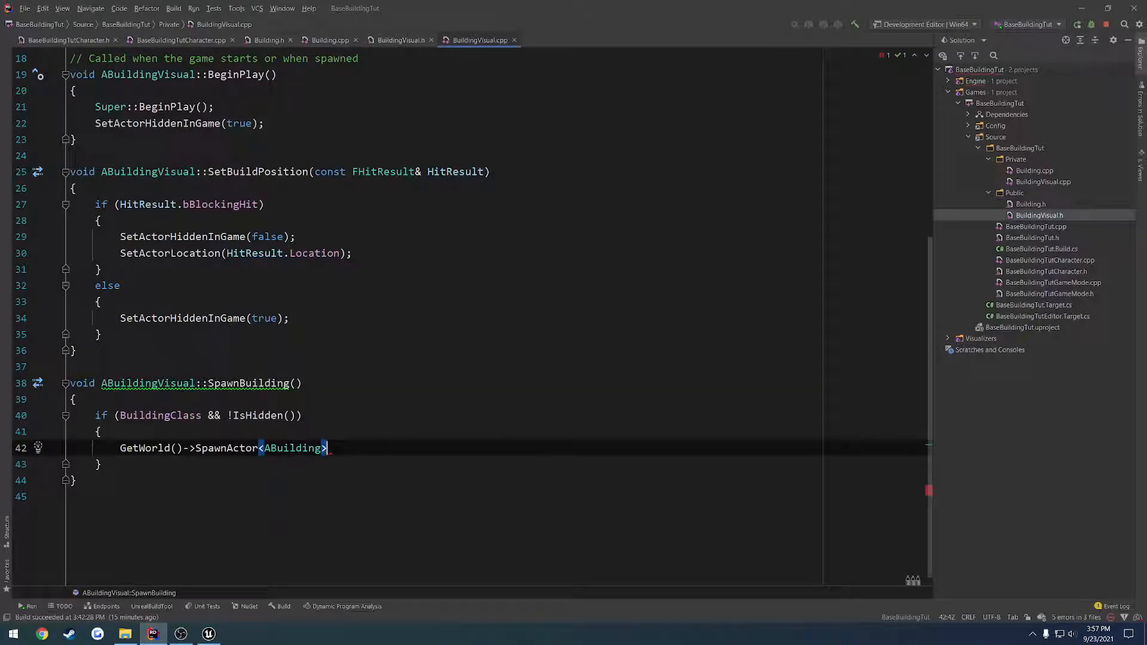
pyautogui.write('(BuildingClass);')
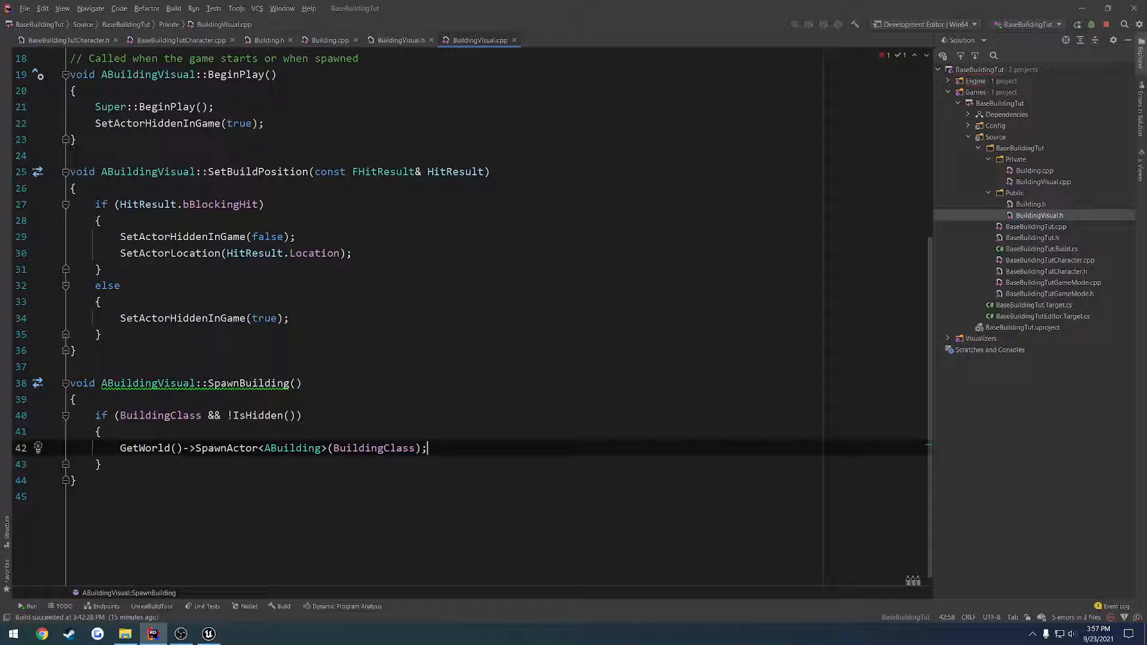
# - Include "Building.h" and pass GetActorTransform() as the spawn transform
pyautogui.scroll(3)
pyautogui.write('#include')
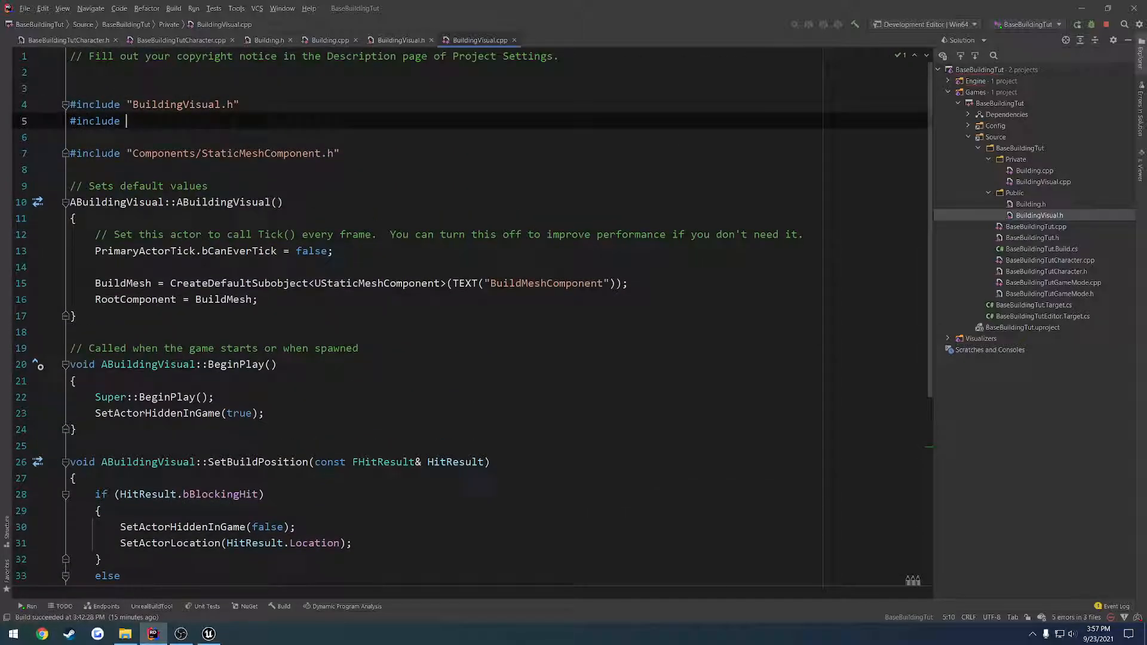
pyautogui.write('"Building.h"')
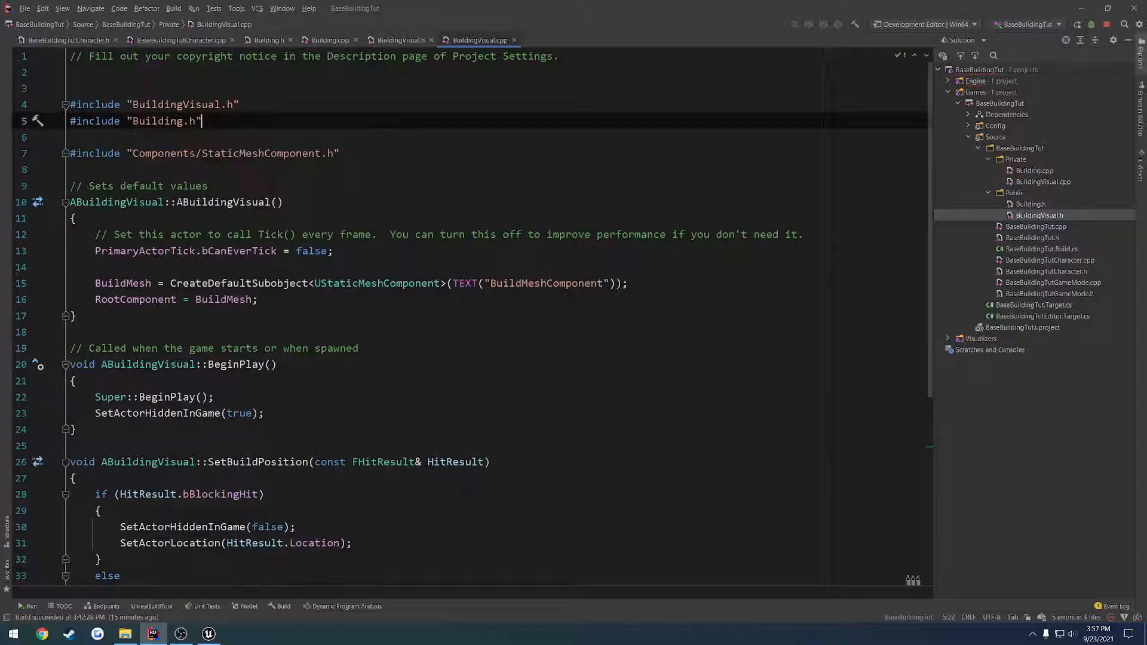
pyautogui.scroll(-3)
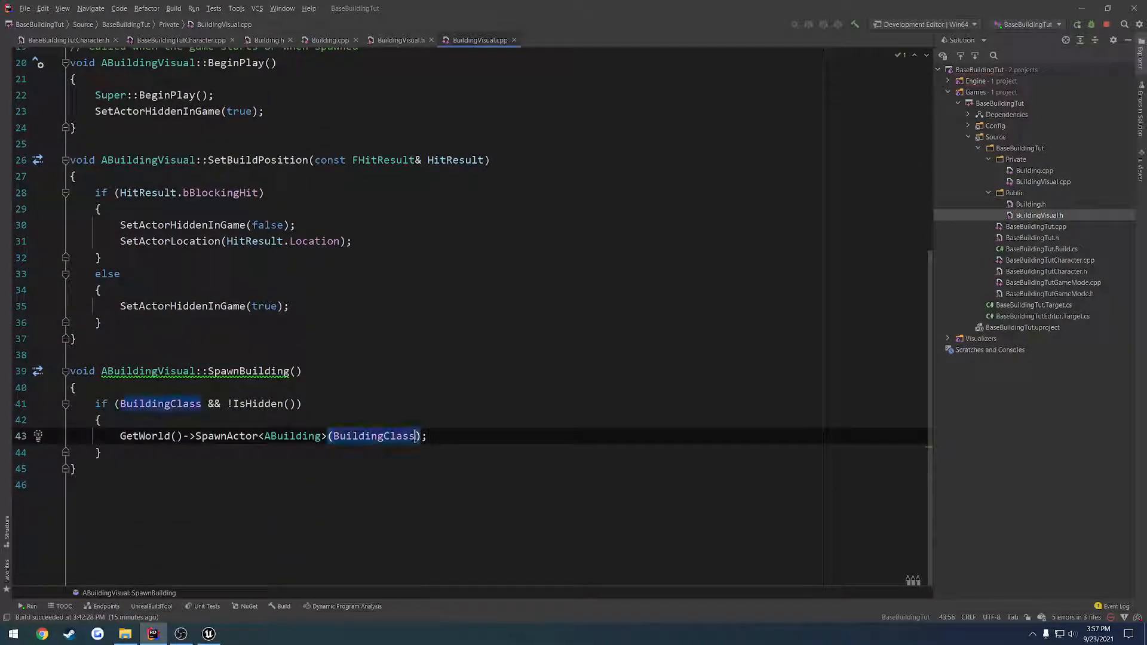
pyautogui.write(',')
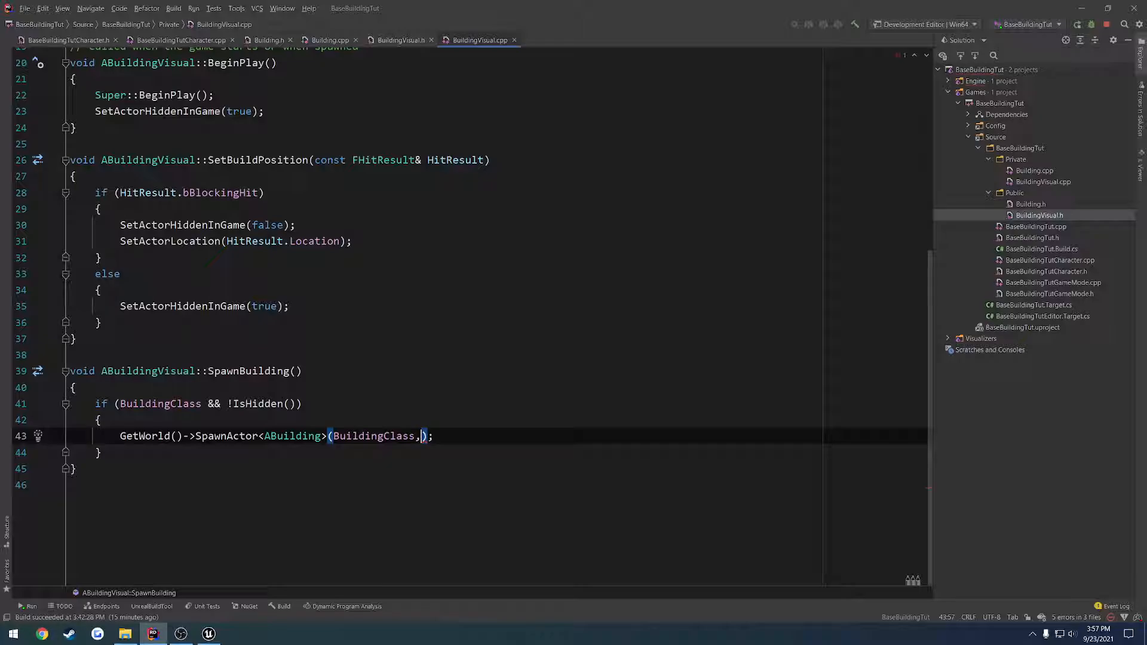
pyautogui.write(',')
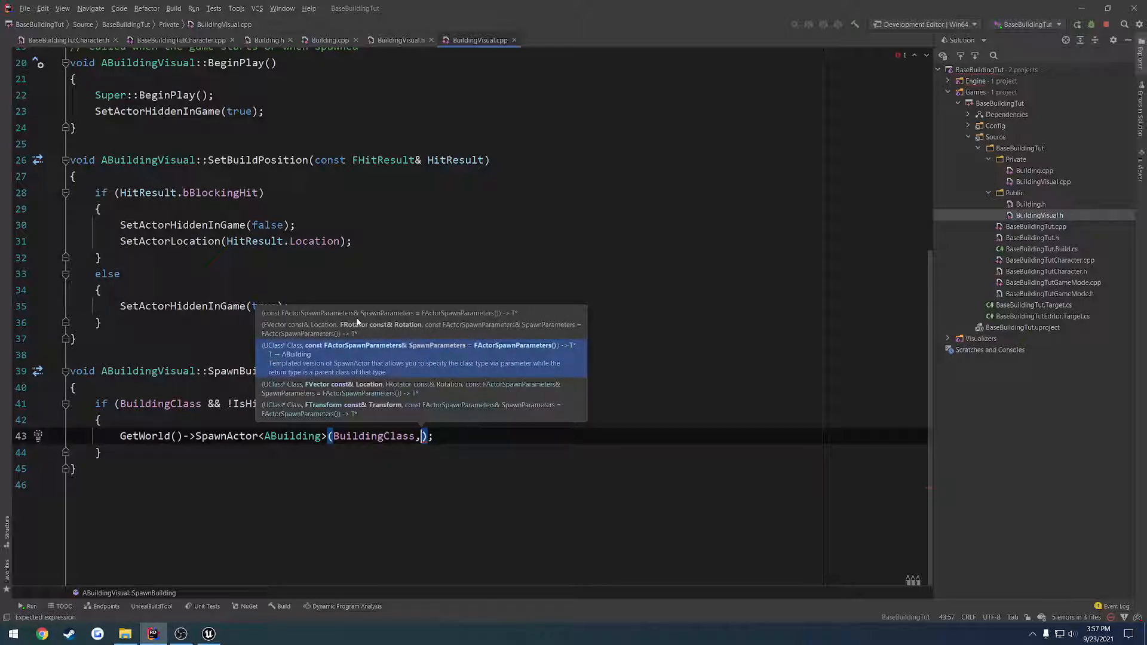
pyautogui.moveTo(324, 359)
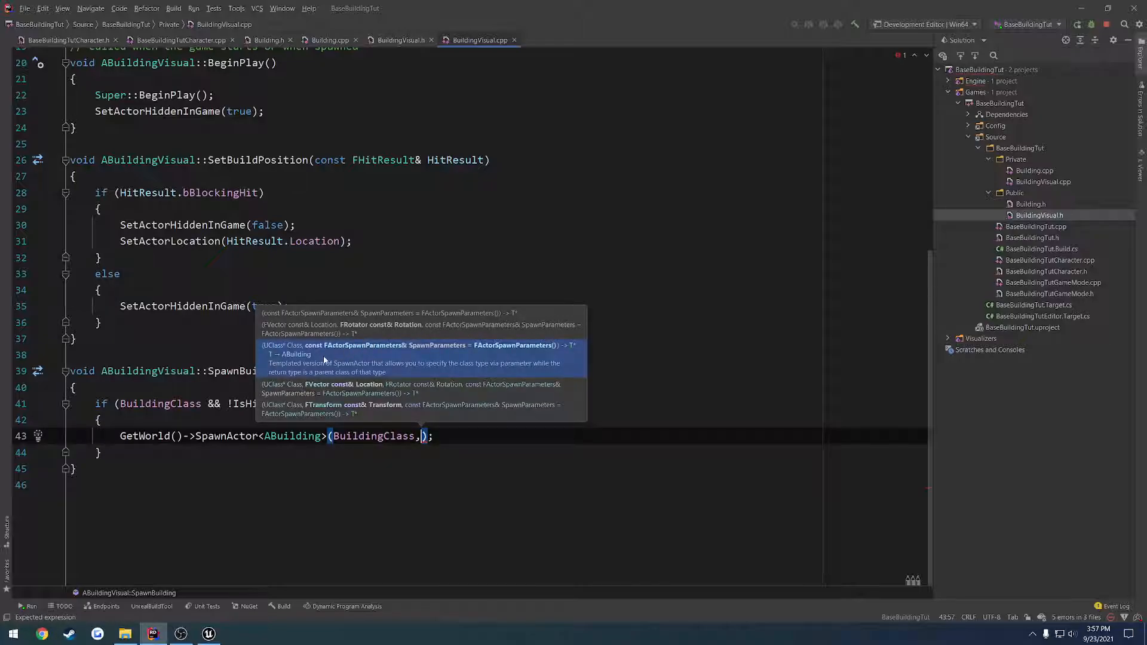
pyautogui.moveTo(476, 356)
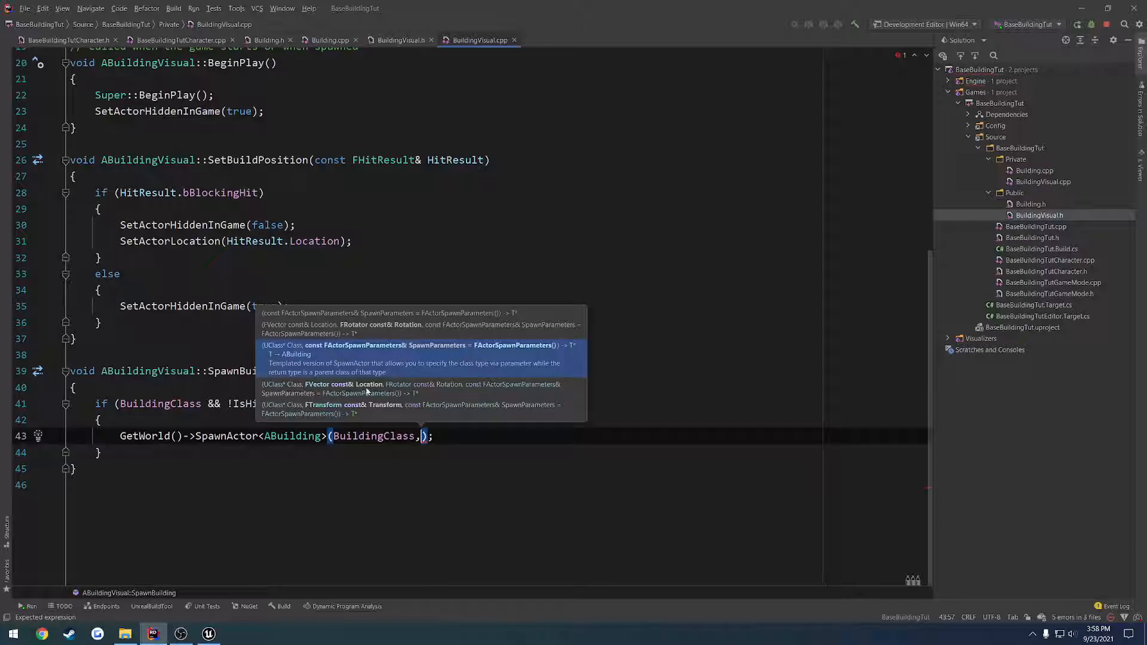
pyautogui.moveTo(456, 390)
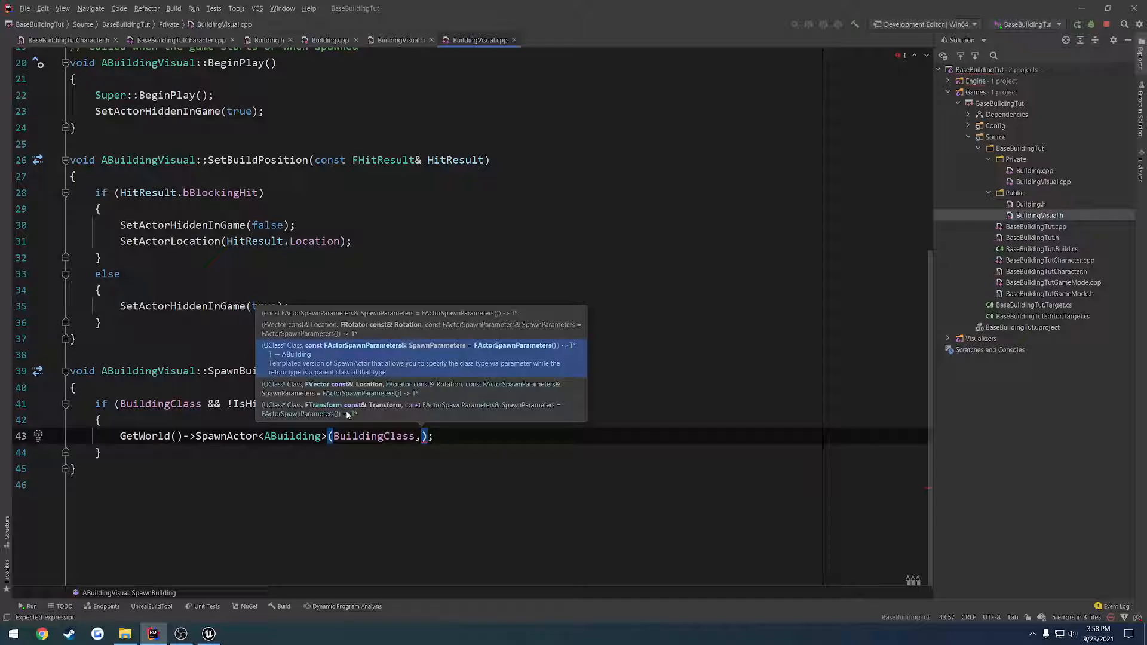
pyautogui.moveTo(367, 414)
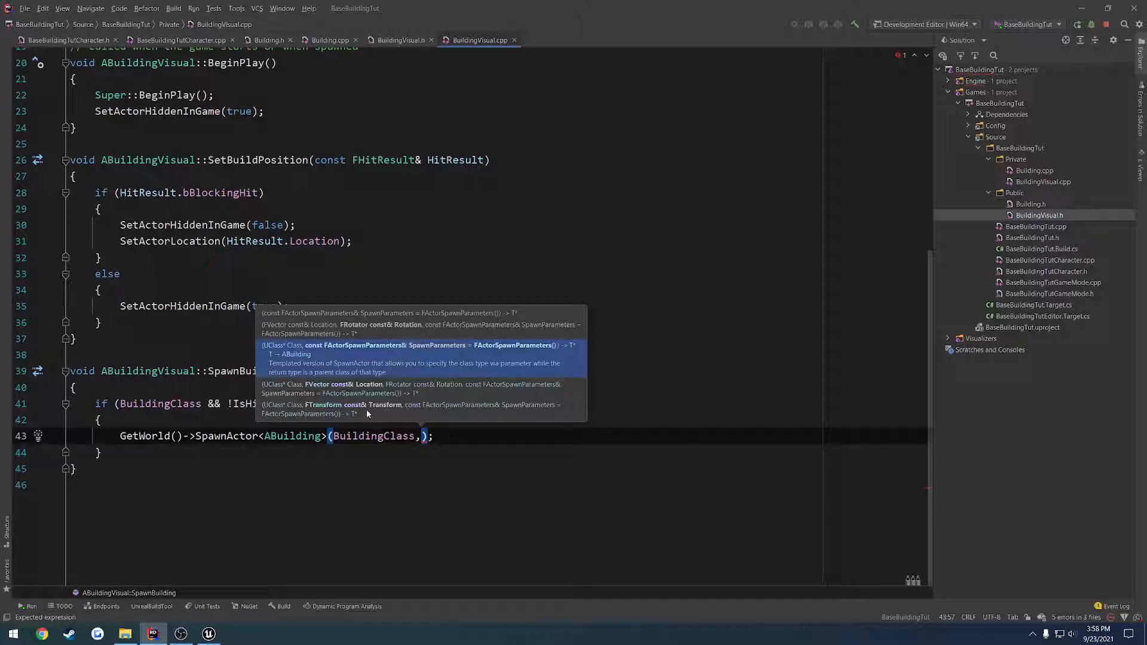
pyautogui.moveTo(388, 411)
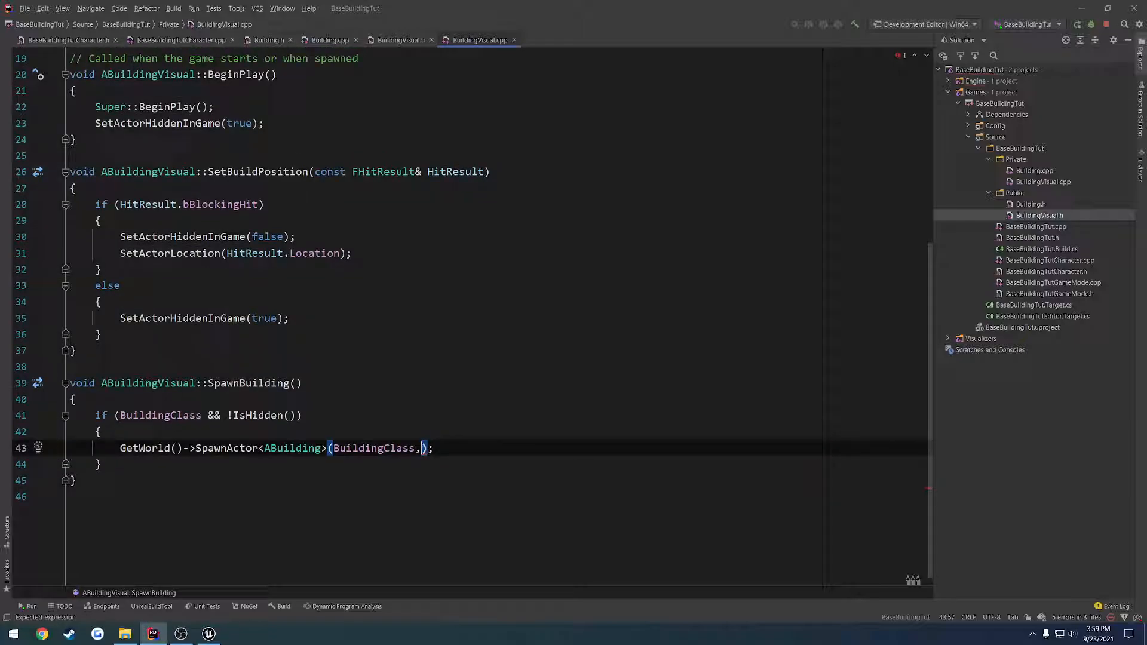
pyautogui.write('GetActorTransform(')
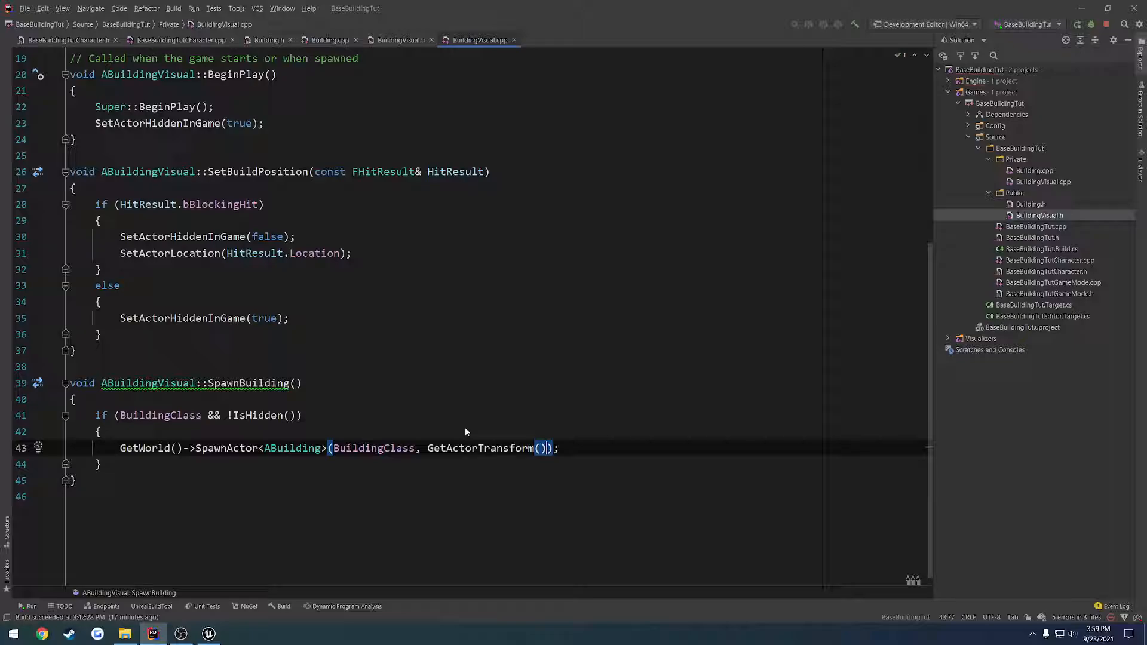
pyautogui.click(98, 431)
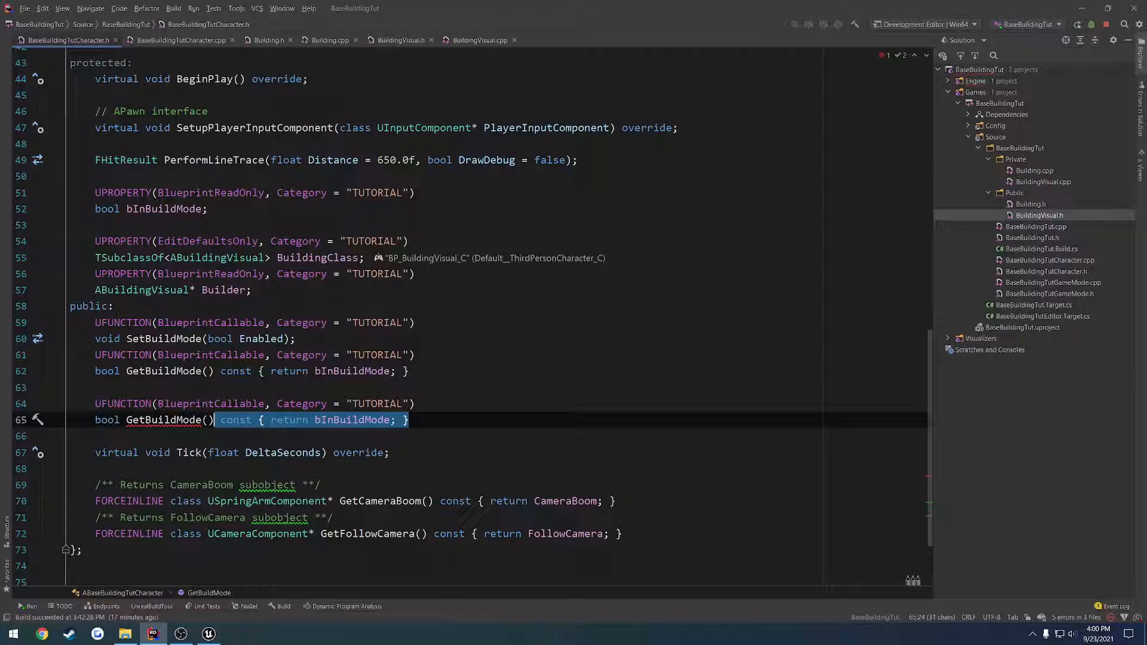
# - Declare SpawnBuilding() in the character header and generate its definition
pyautogui.write('SpawnBuildin(')
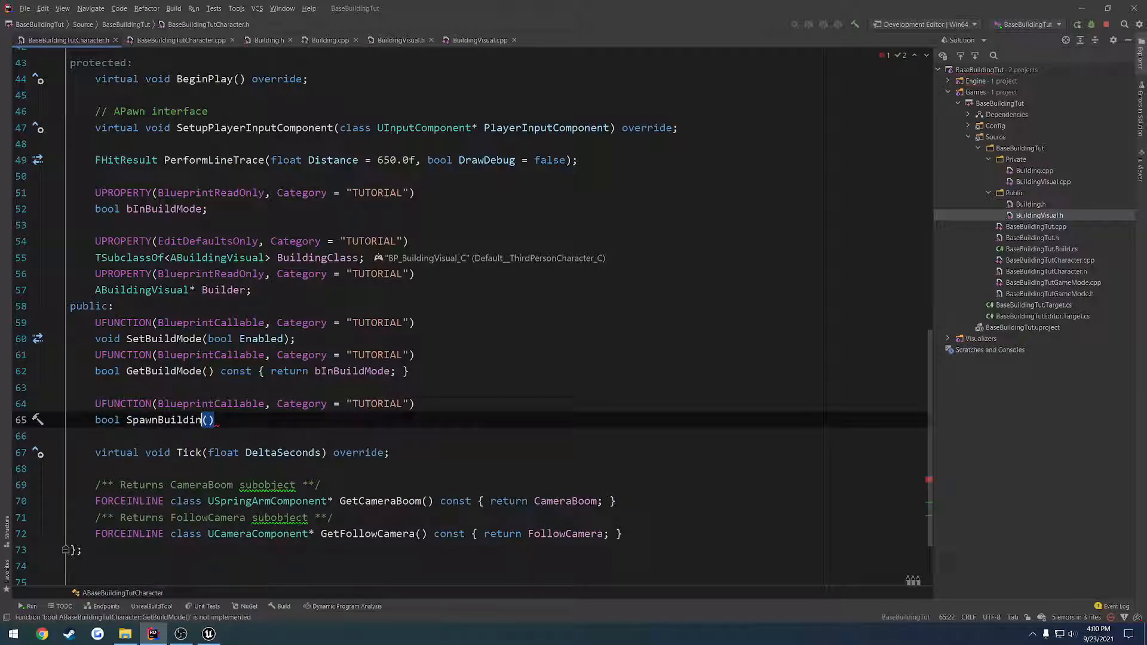
pyautogui.write('g);')
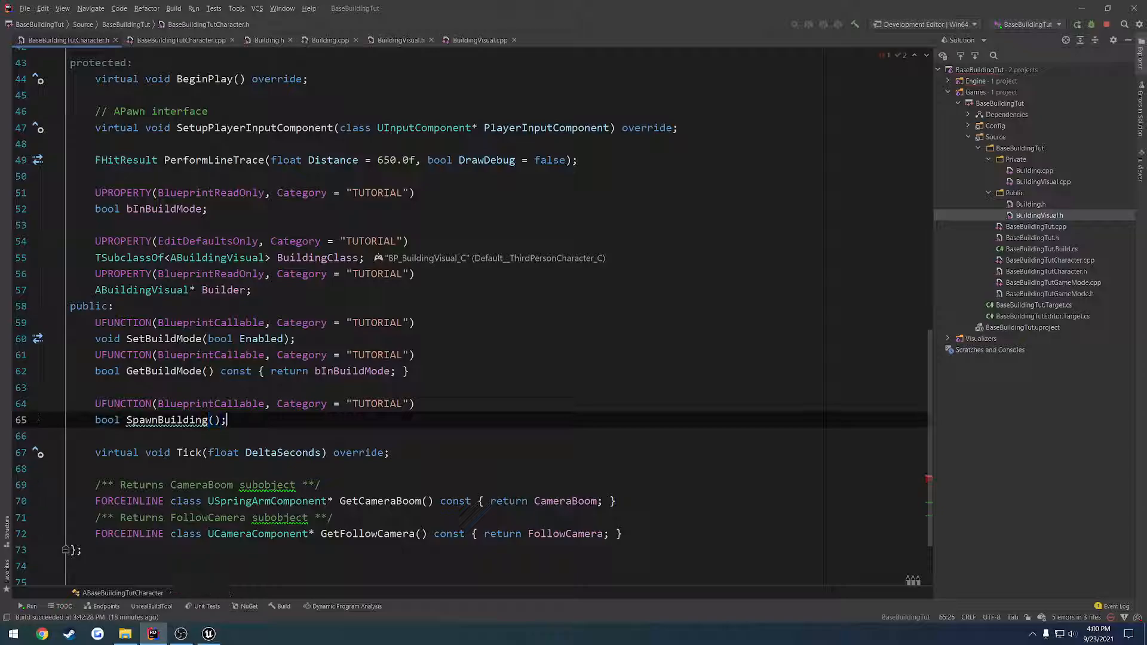
pyautogui.click(180, 40)
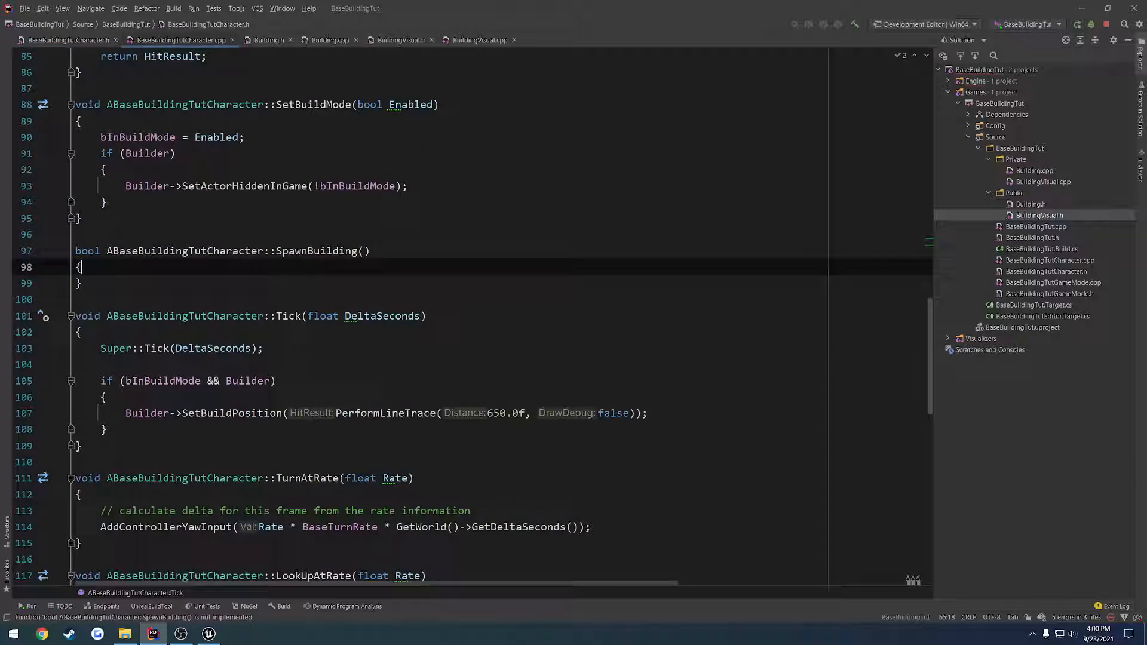
# - Call Builder->SpawnBuilding() when in build mode and Builder is valid
pyautogui.write('if (')
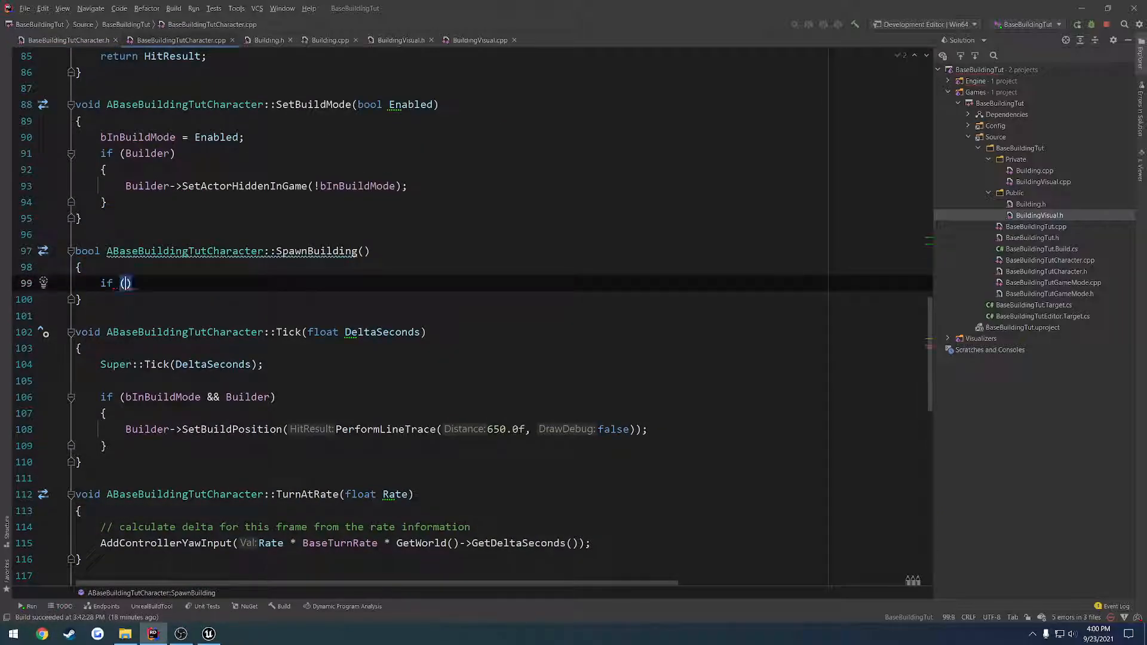
pyautogui.write('bIs')
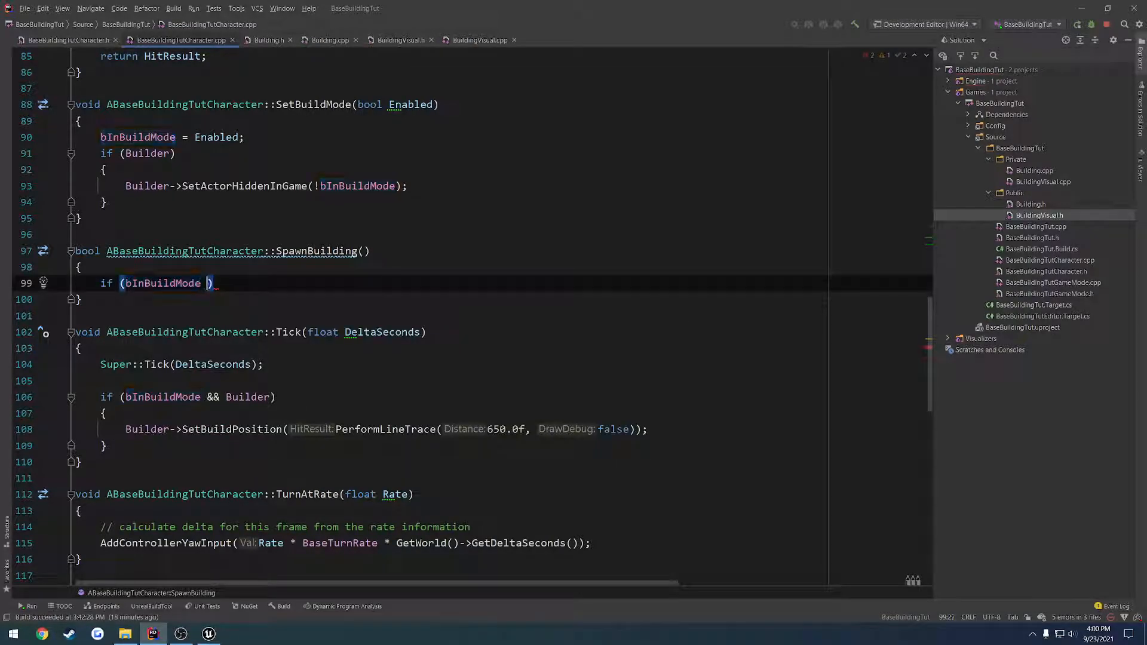
pyautogui.write('&& Builder')
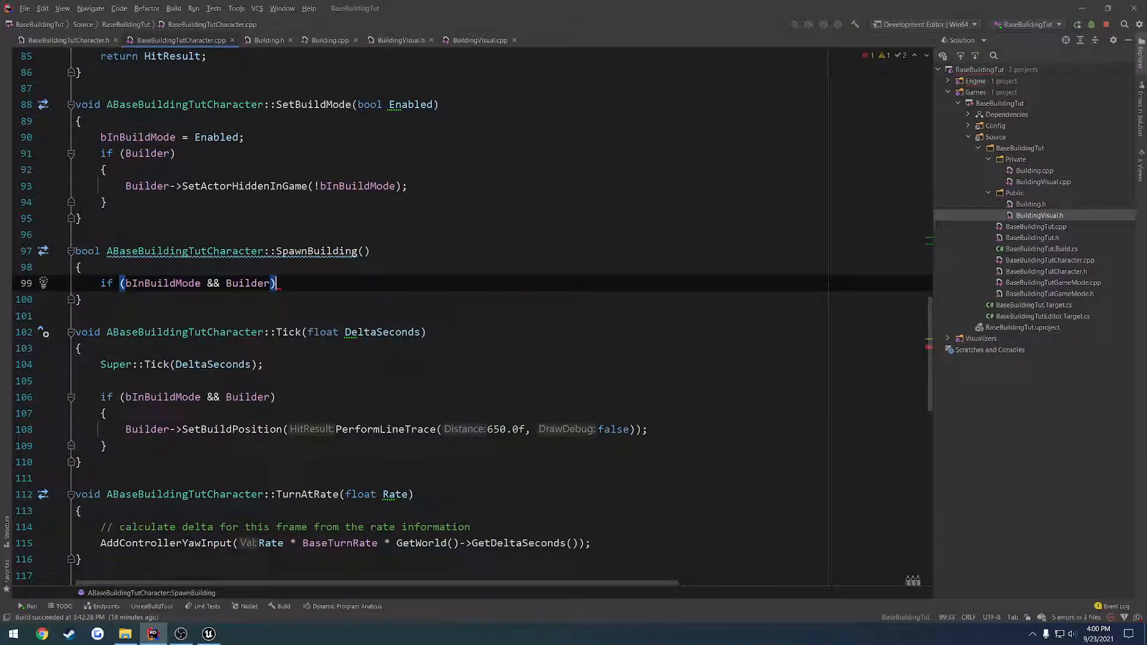
pyautogui.write('Bu')
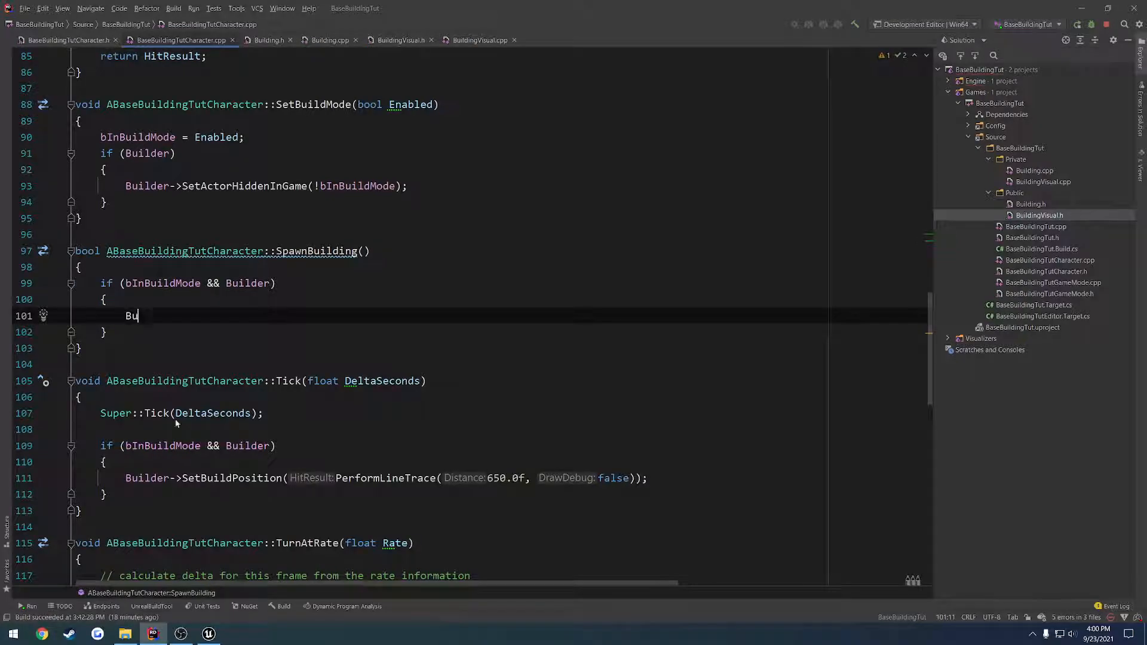
pyautogui.write('ilder->')
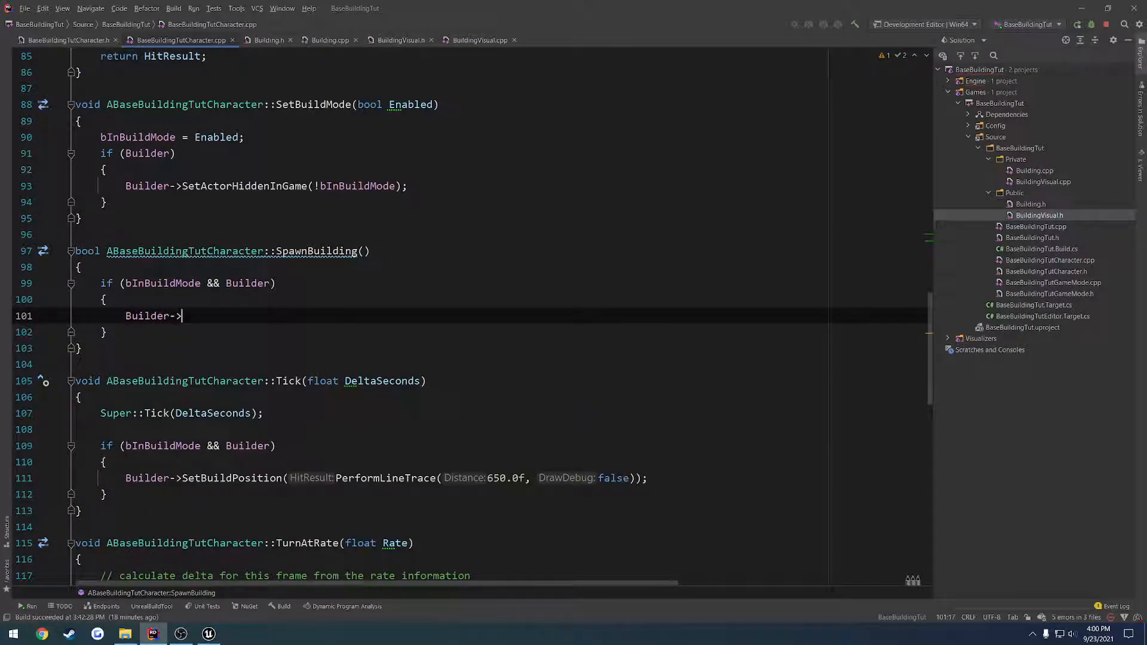
pyautogui.write('SpawnBuilding();')
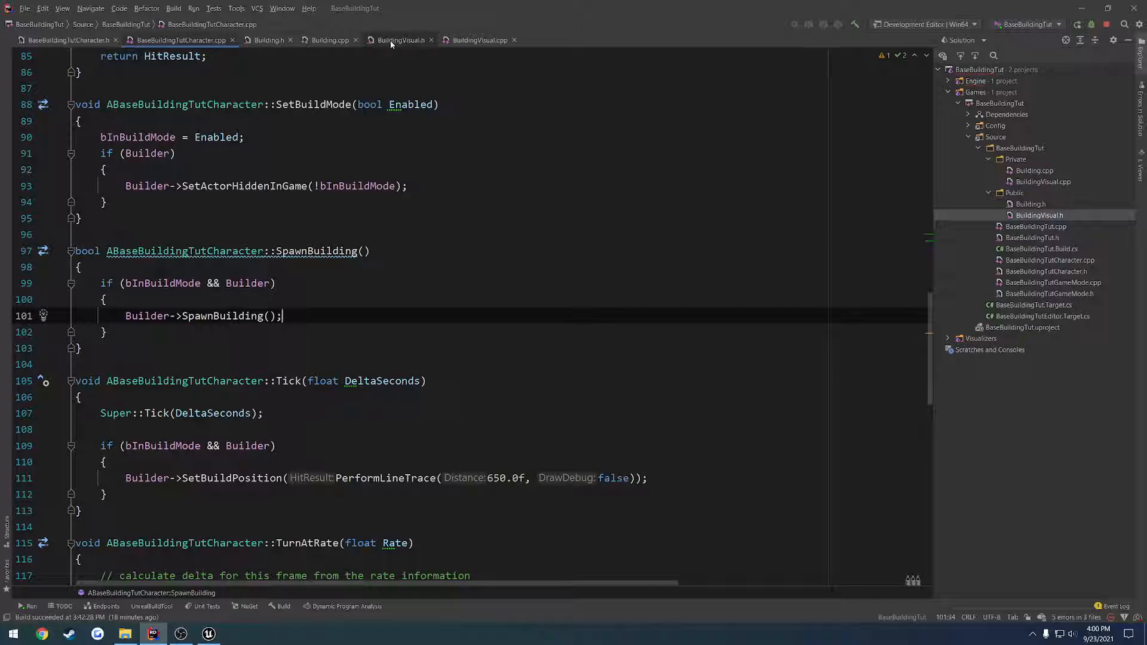
pyautogui.moveTo(398, 39)
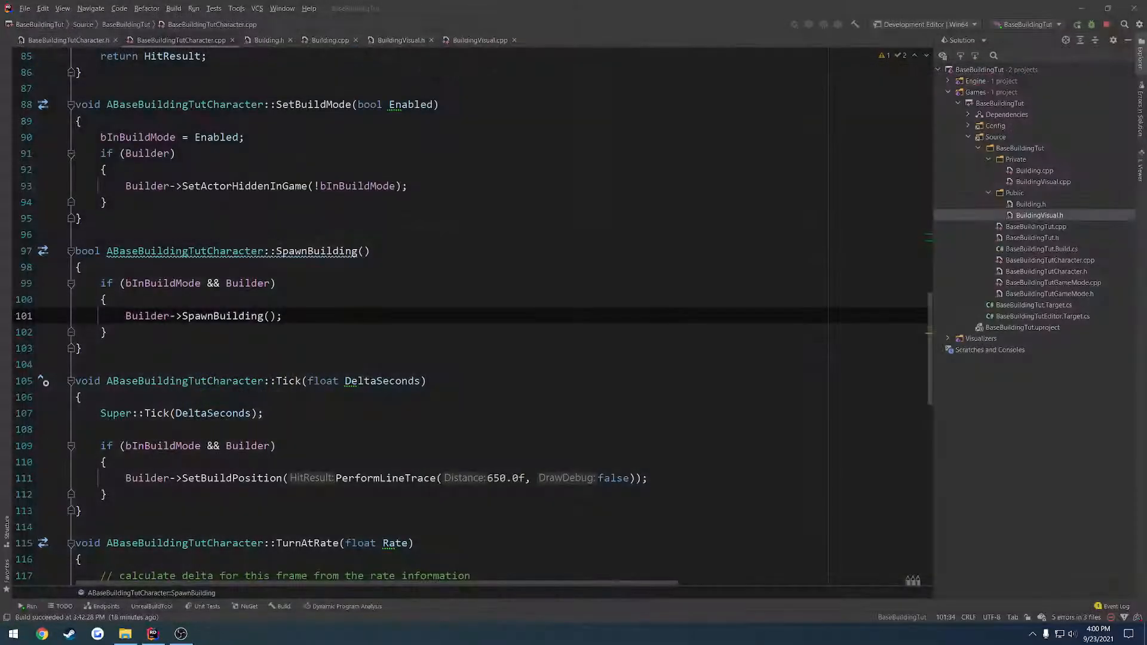
# - Build, read the missing-return-value error, and make SpawnBuilding return void
pyautogui.click(284, 315)
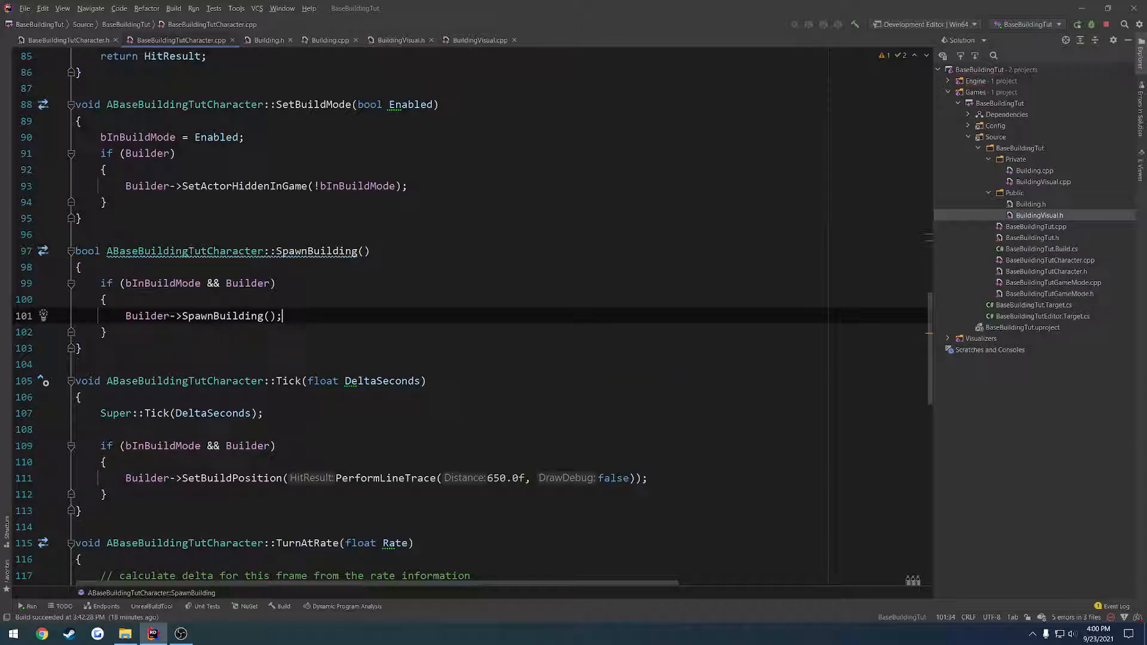
pyautogui.click(282, 606)
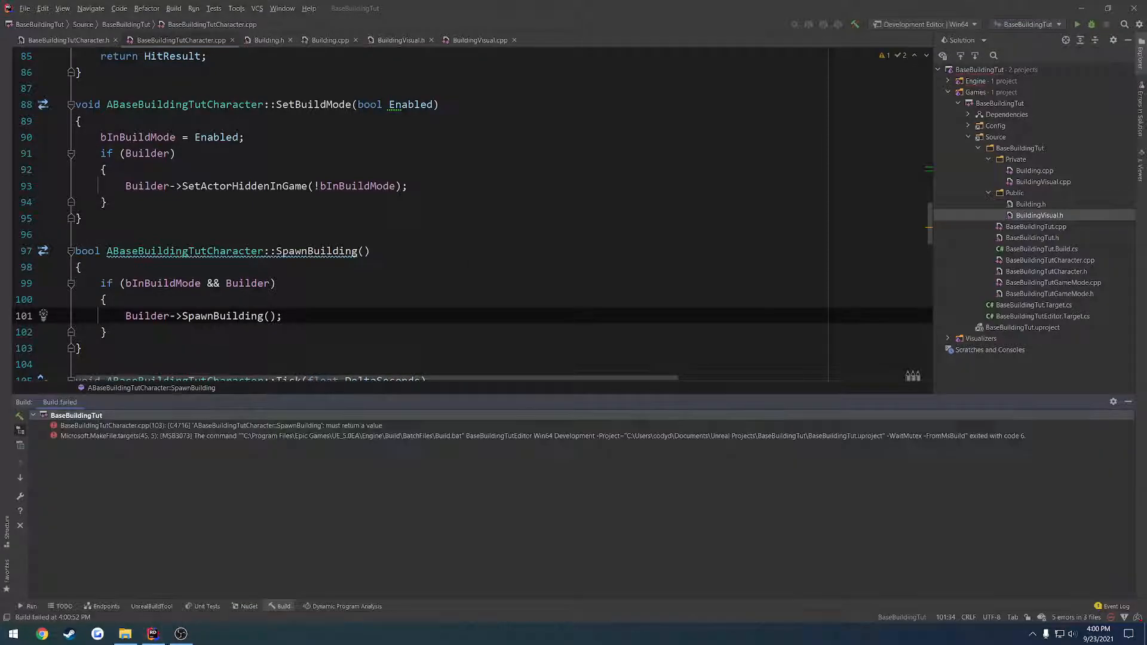
pyautogui.doubleClick(85, 251)
pyautogui.write('void')
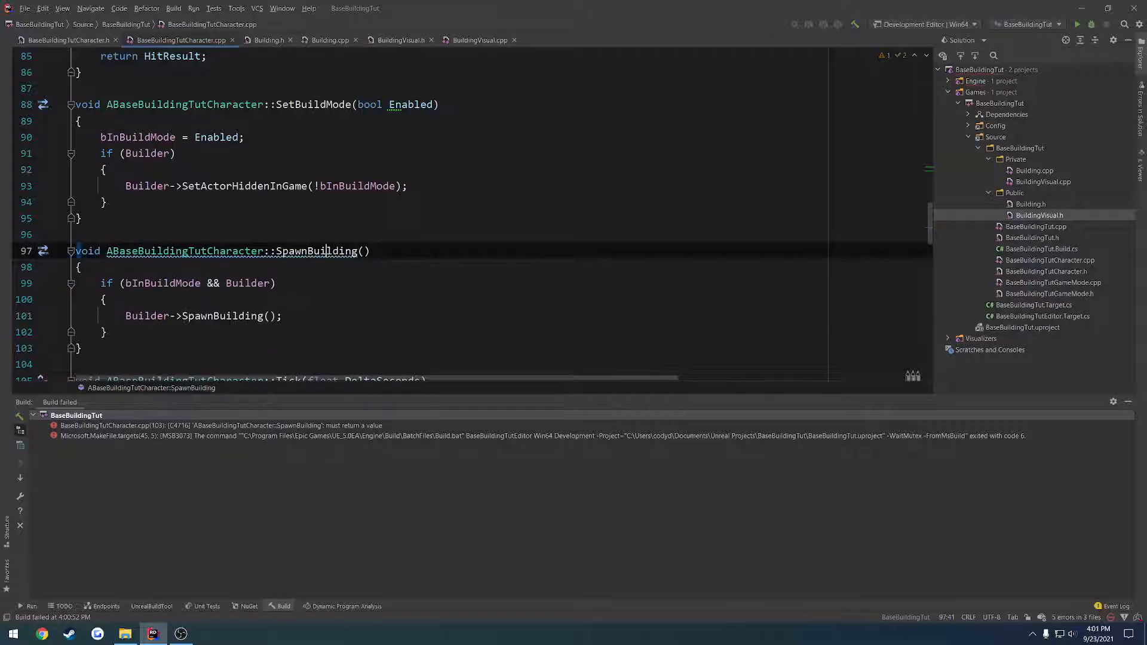
pyautogui.click(65, 40)
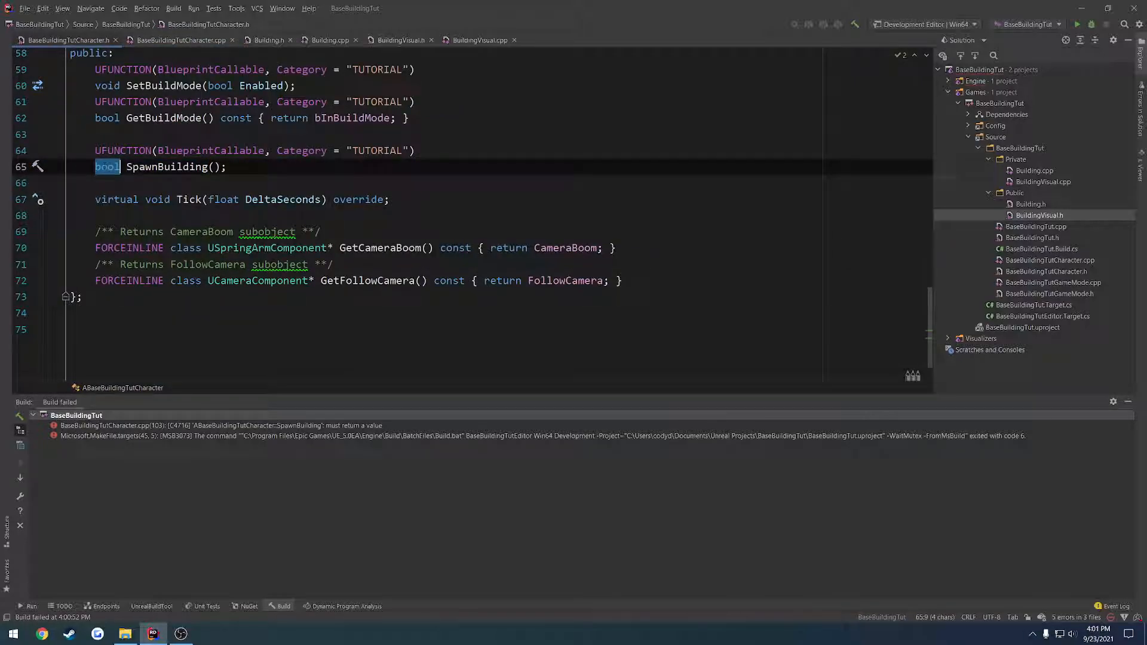
pyautogui.click(407, 117)
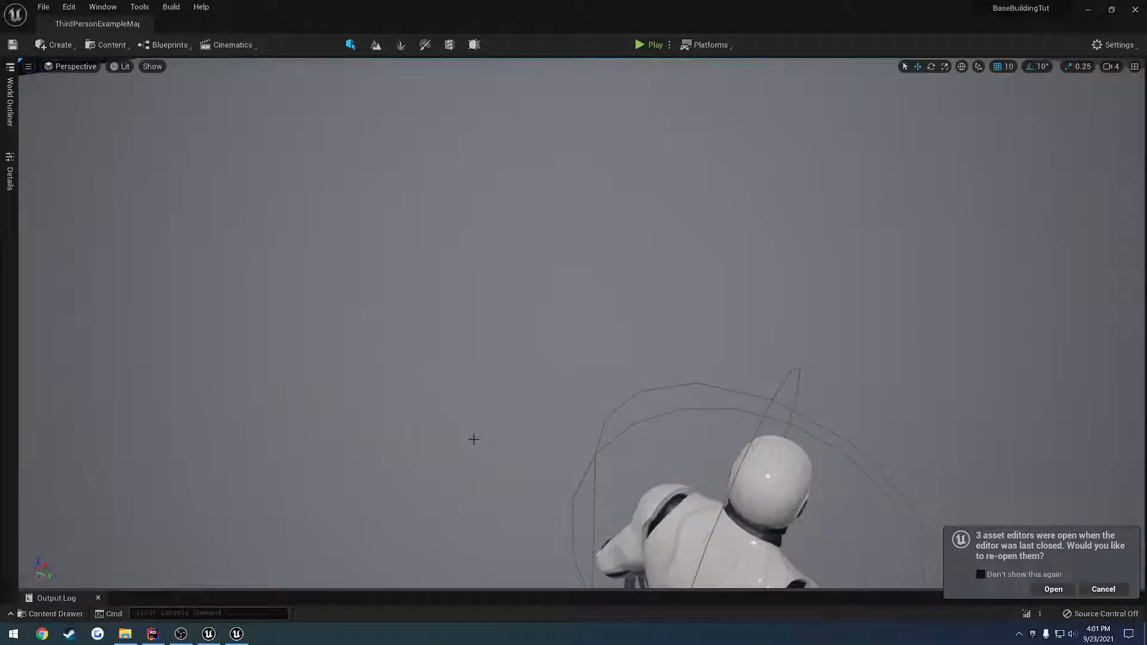
# - Set BP_BuildingVisual's Building Class to BP_Building
pyautogui.click(1051, 589)
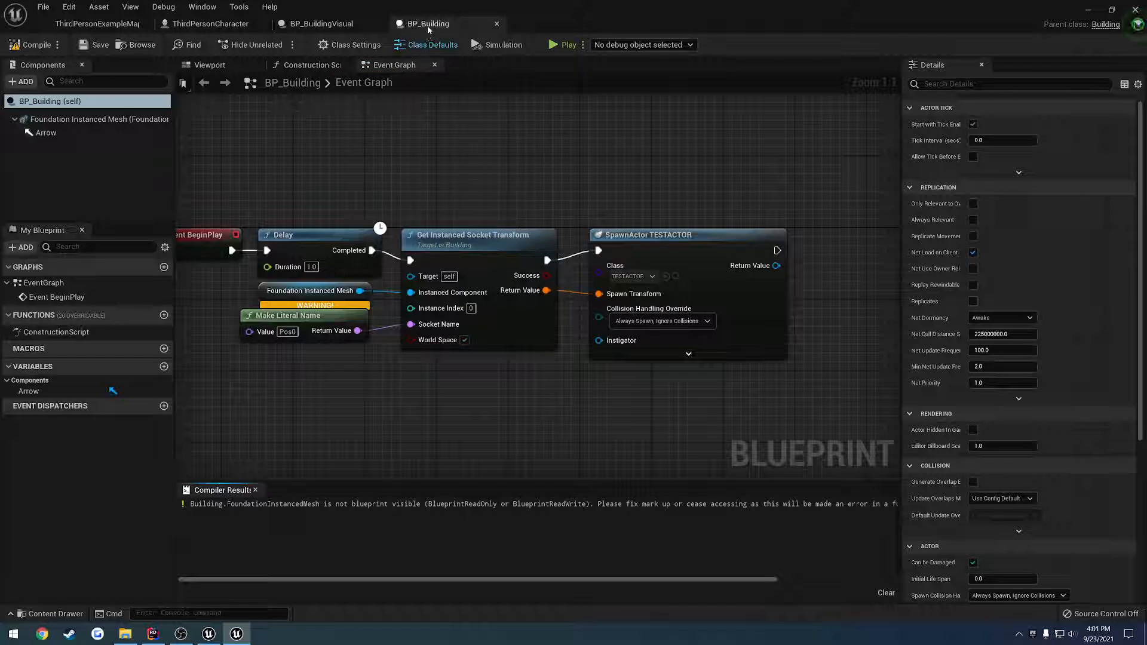
pyautogui.click(320, 24)
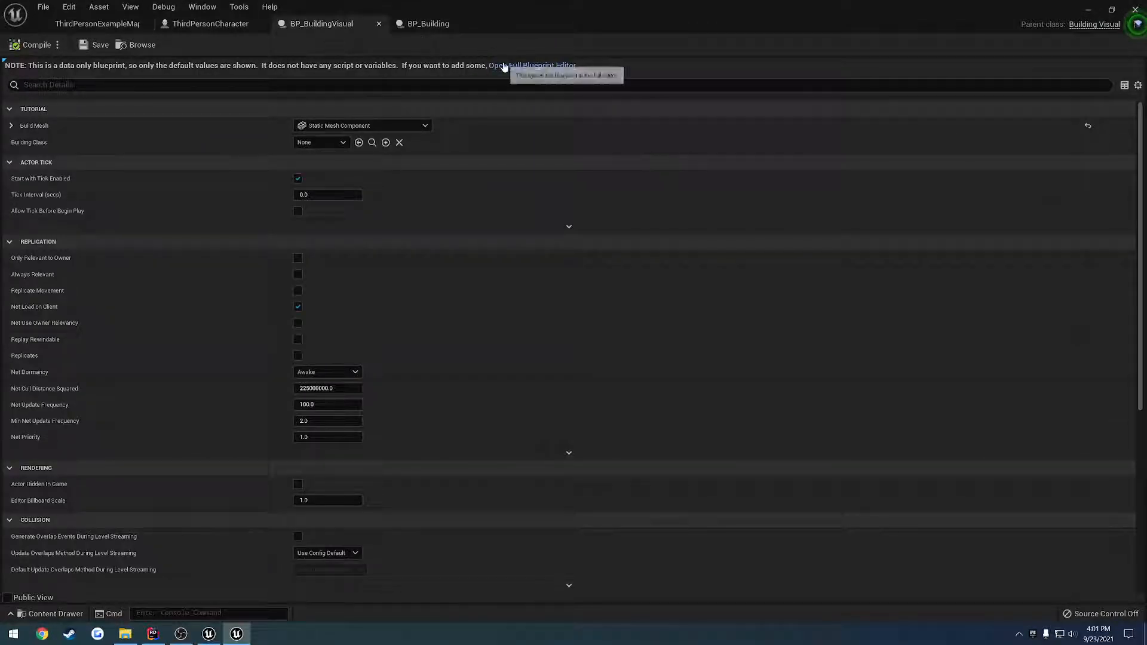
pyautogui.click(532, 65)
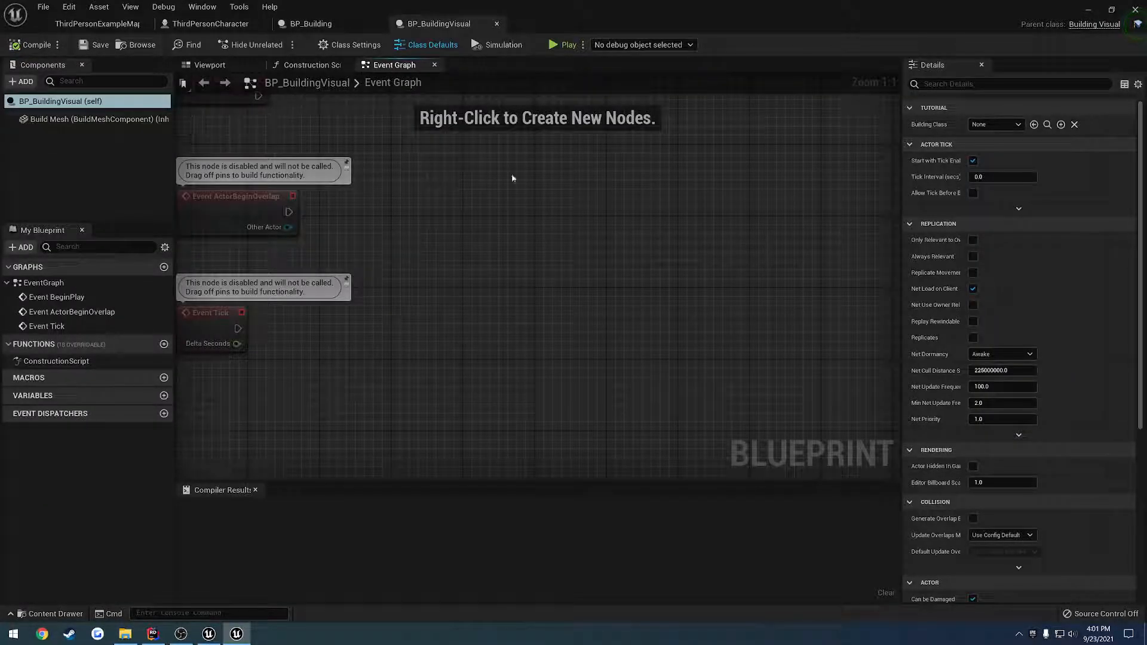
pyautogui.moveTo(951, 374)
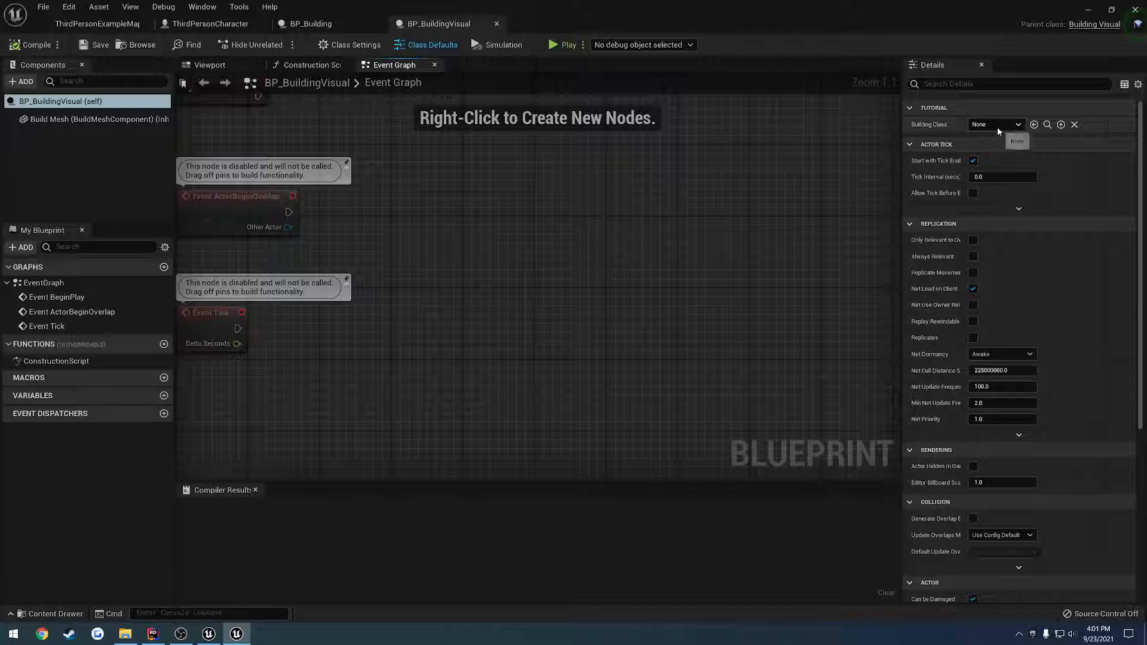
pyautogui.click(994, 124)
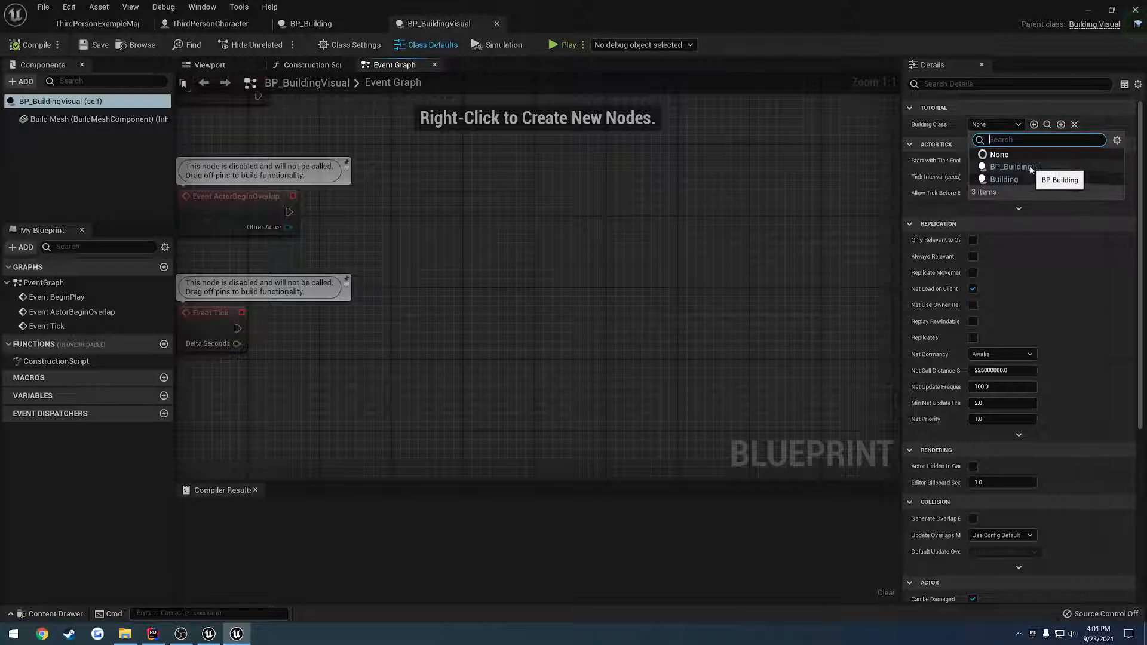
pyautogui.click(212, 23)
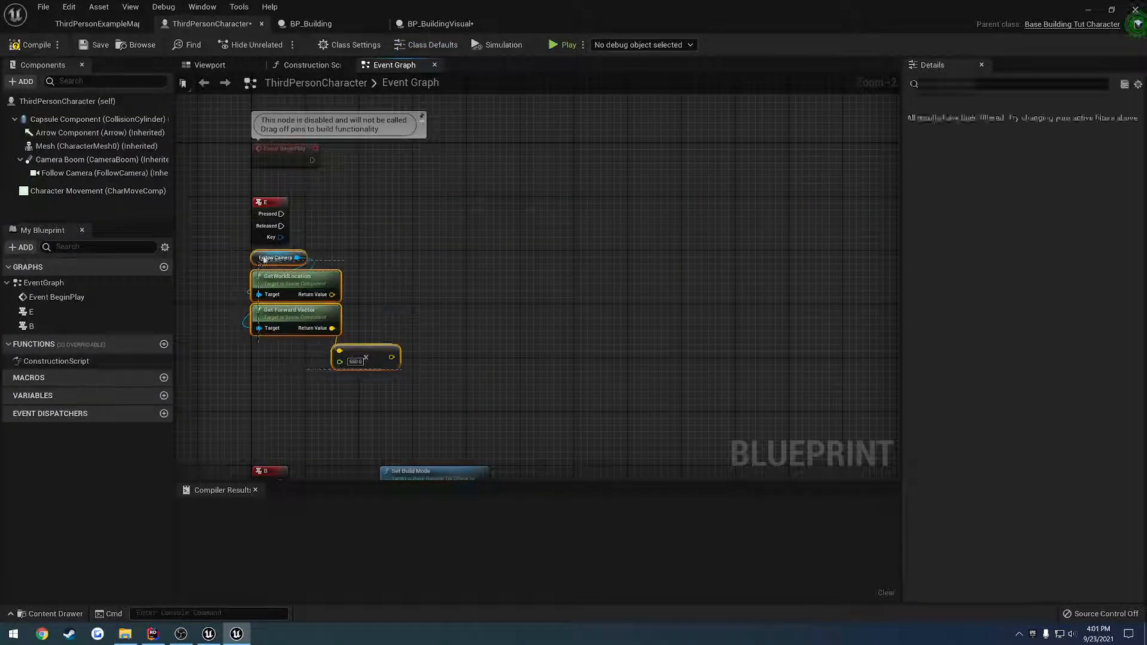
# - Call Spawn Building from the E press in ThirdPersonCharacter and compile
pyautogui.click(285, 187)
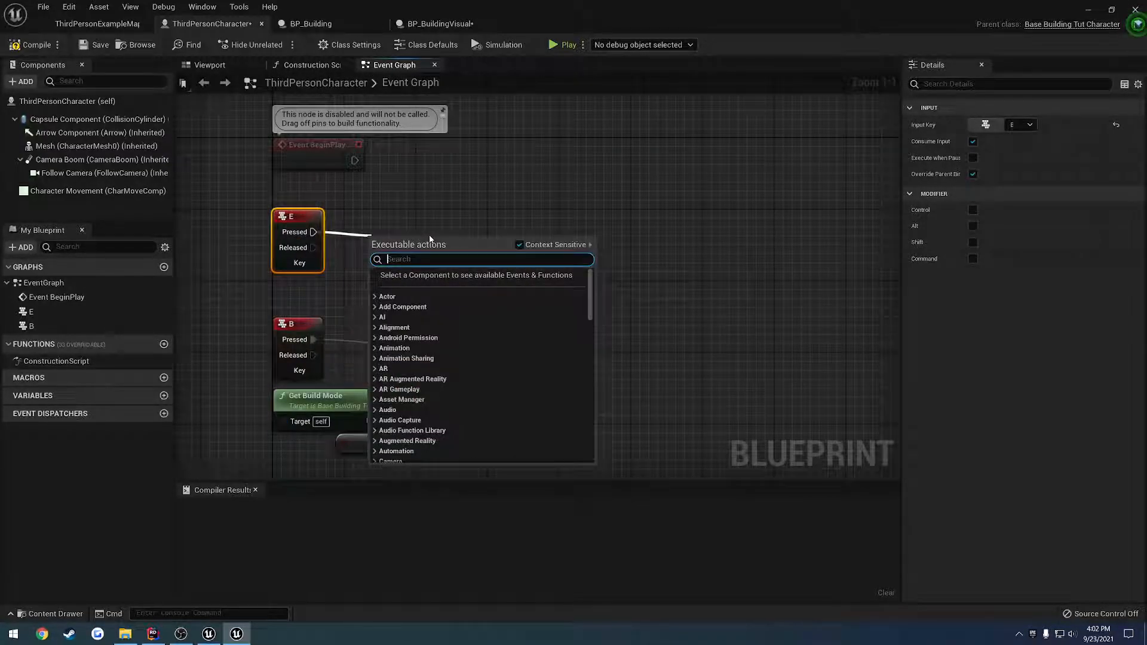
pyautogui.write('build')
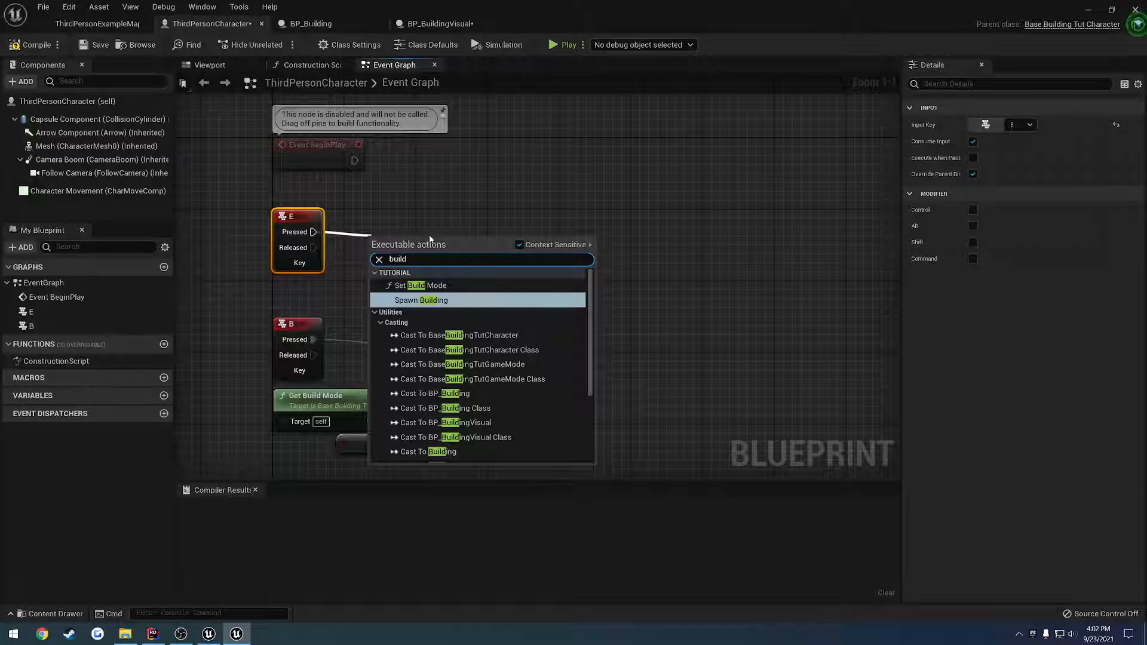
pyautogui.click(421, 300)
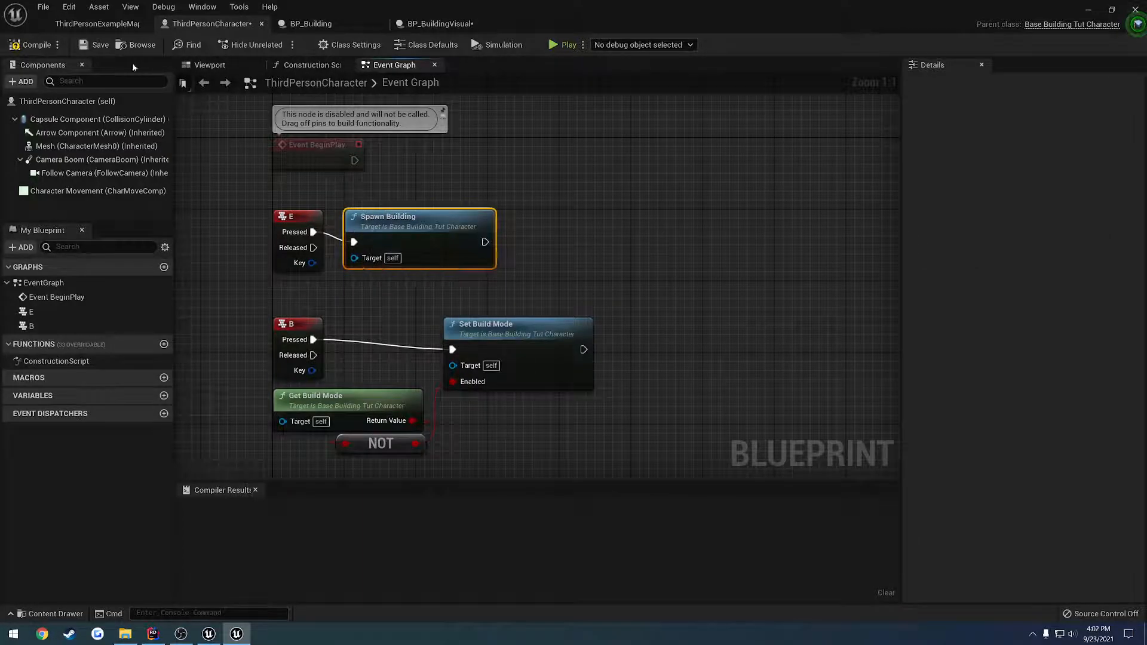
pyautogui.click(32, 45)
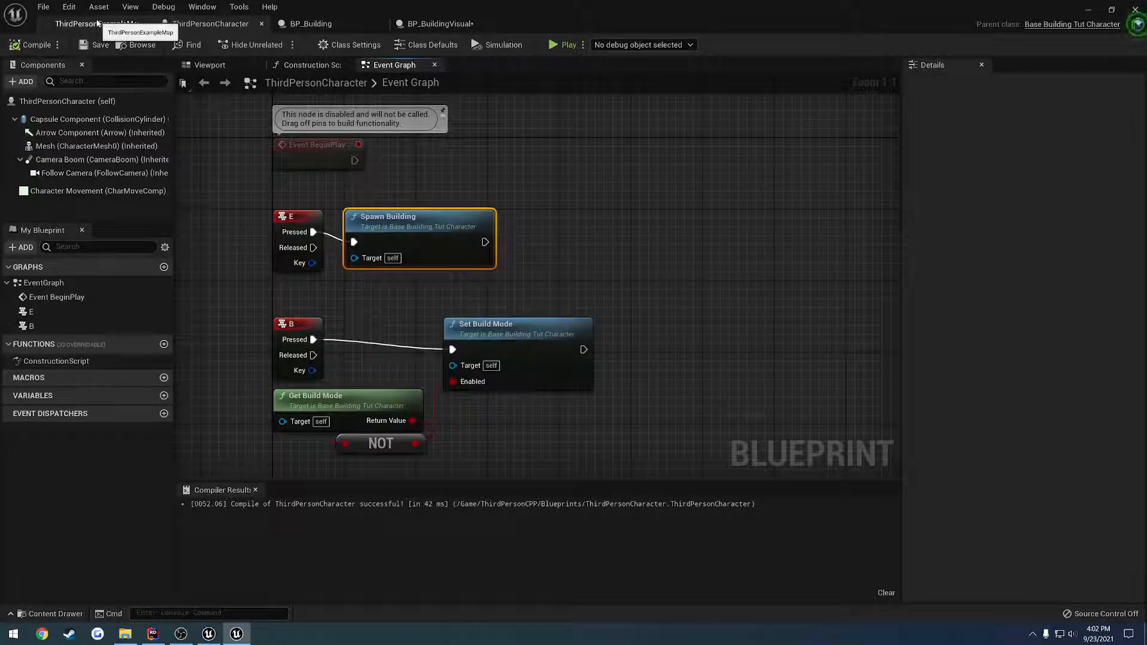
pyautogui.click(439, 24)
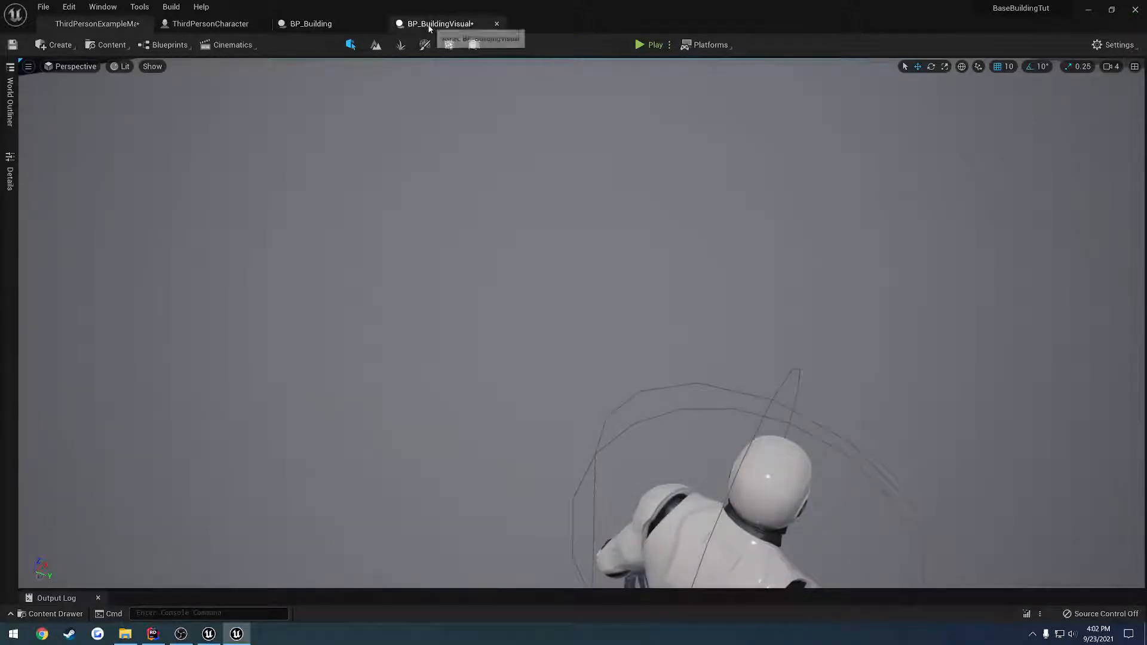
# - Recompile BP_Building alongside BP_BuildingVisual, then bring up Building.cpp in Rider
pyautogui.click(209, 23)
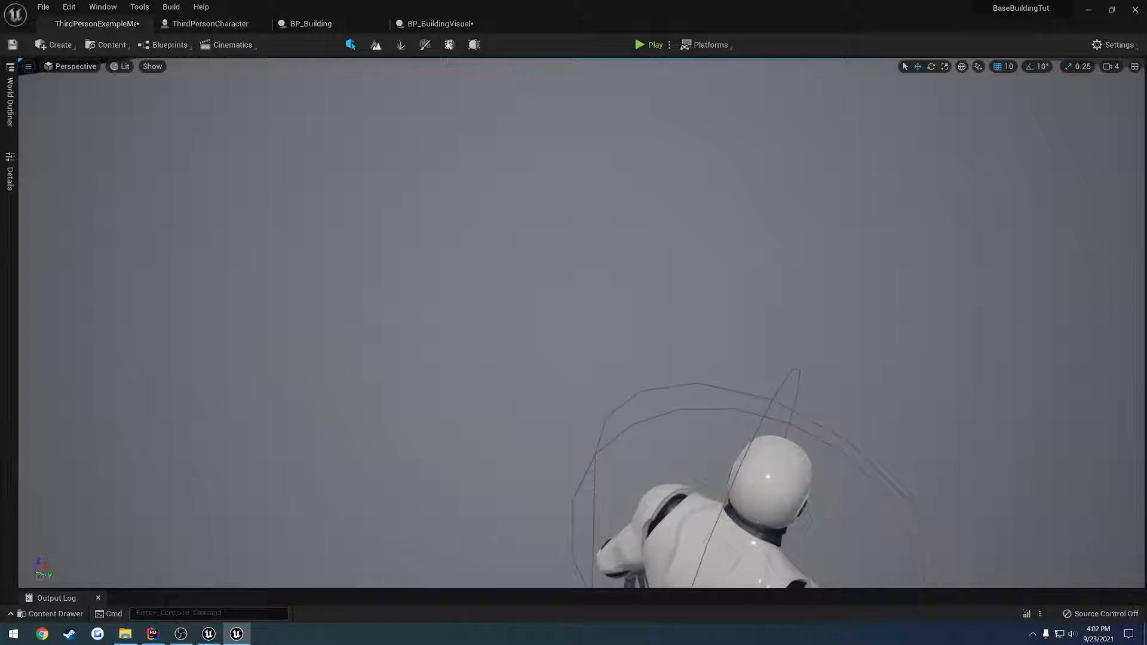
pyautogui.click(648, 45)
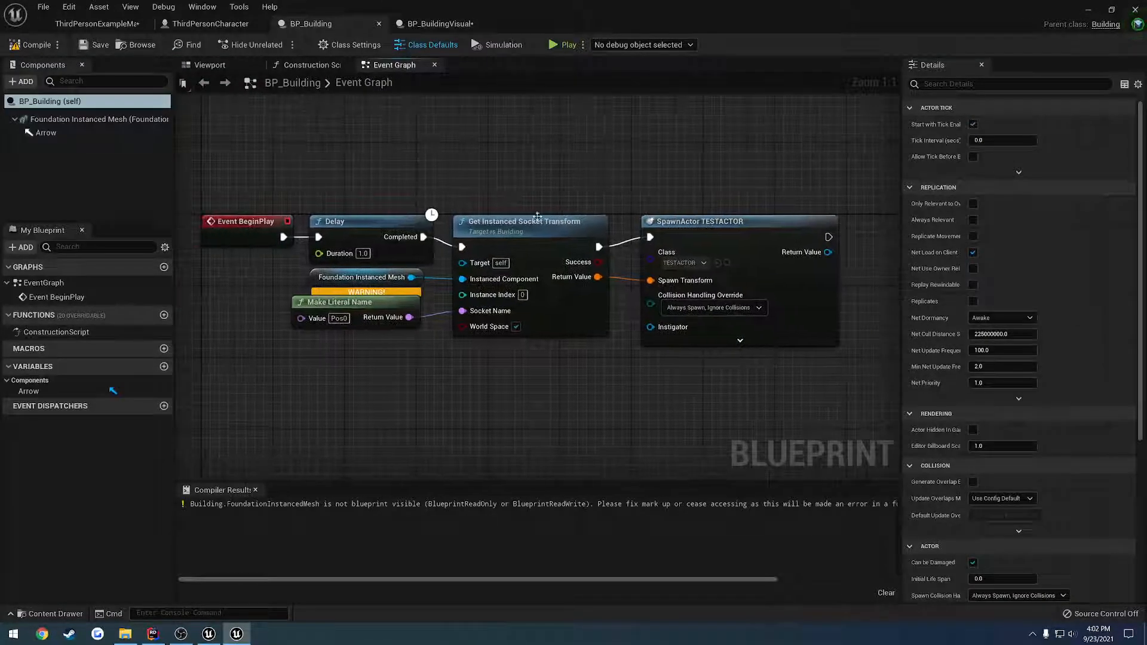
pyautogui.click(33, 45)
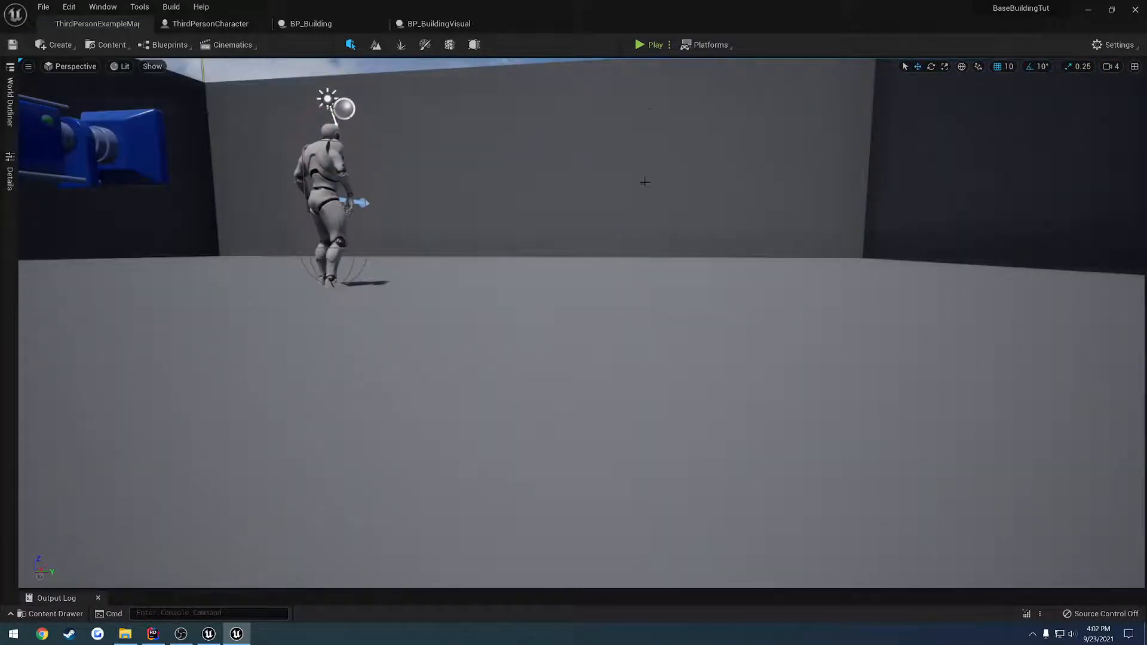
pyautogui.click(649, 45)
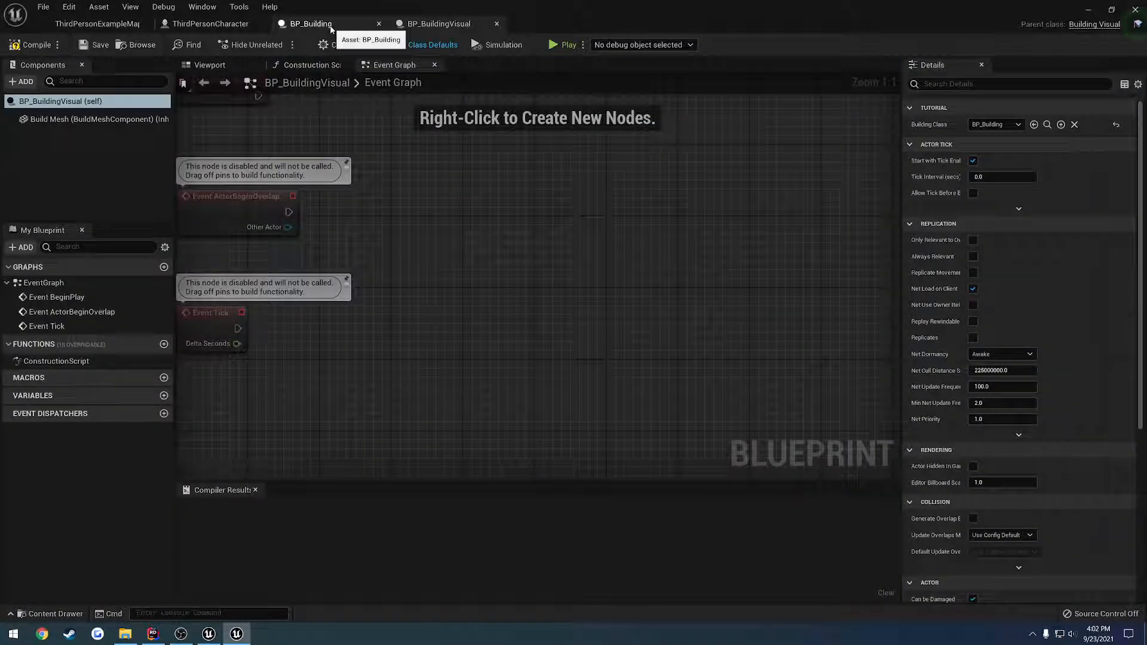
pyautogui.click(309, 23)
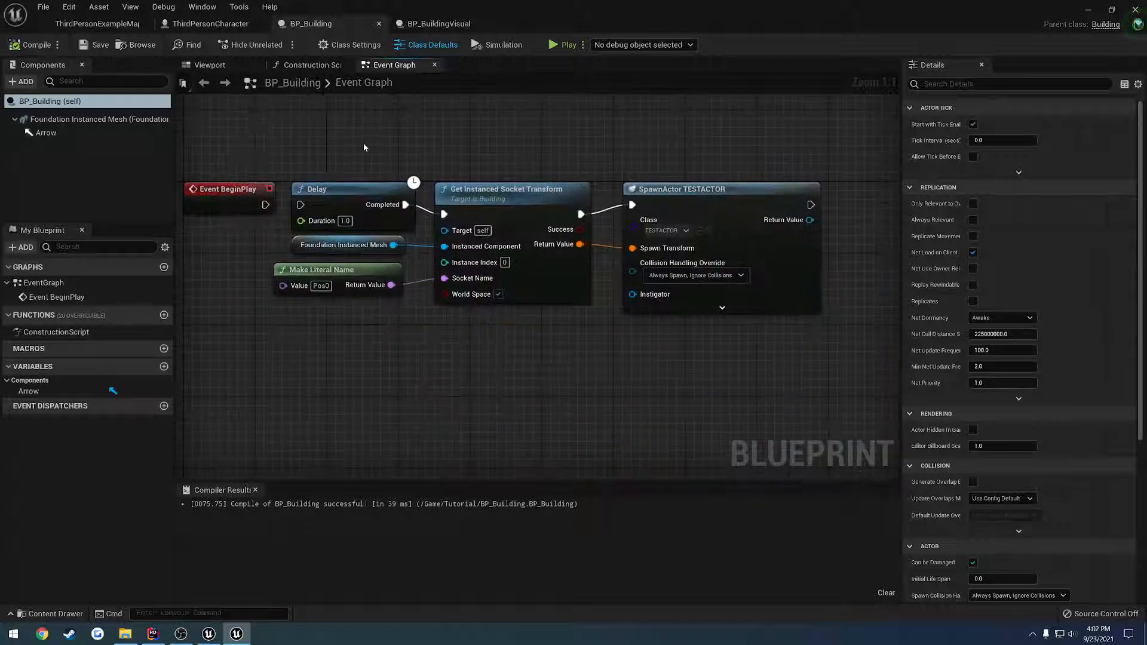
pyautogui.moveTo(365, 141)
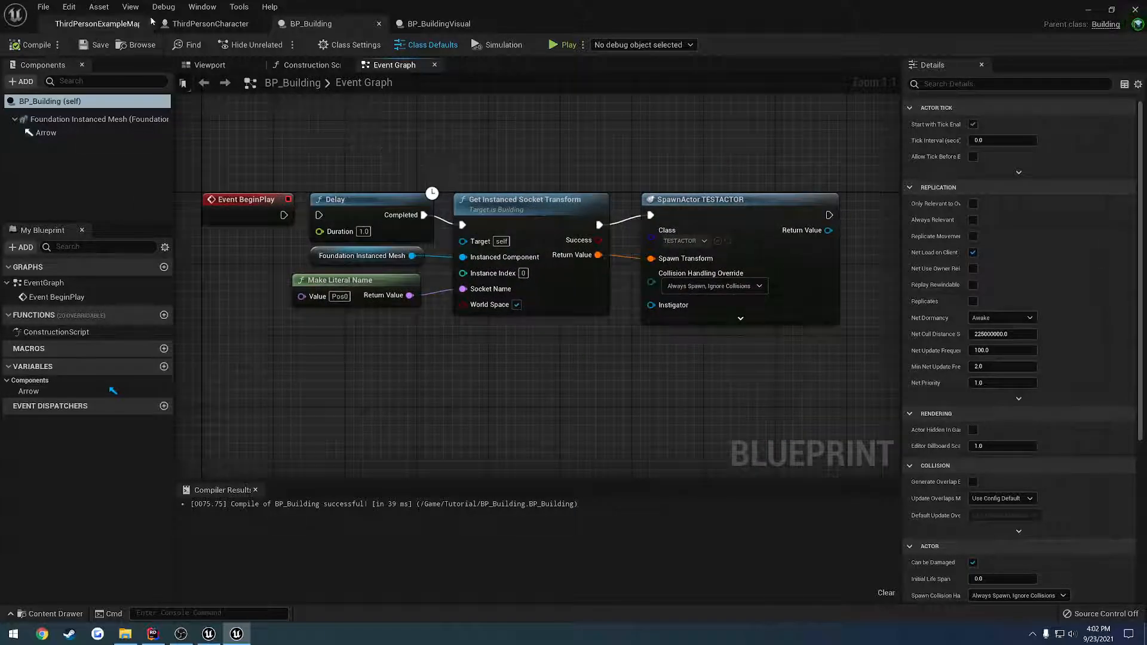
pyautogui.click(153, 633)
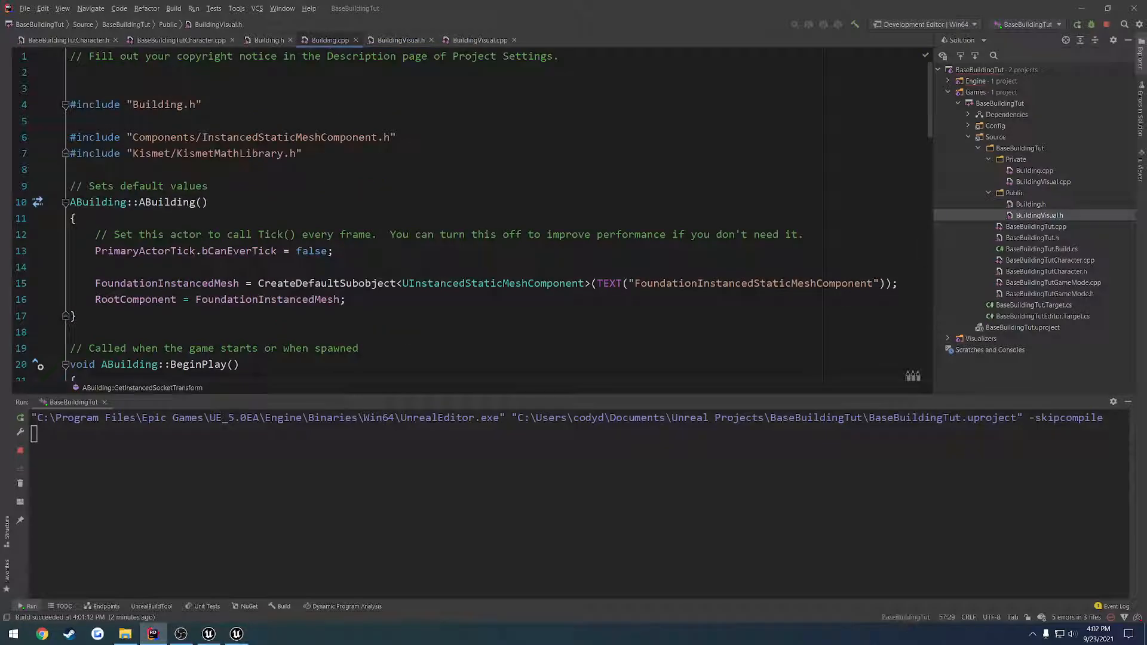
# - Delete BeginPlay's MeshTransform and three-instance loop, leaving one FoundationInstancedMesh->AddInstance call
pyautogui.scroll(-3)
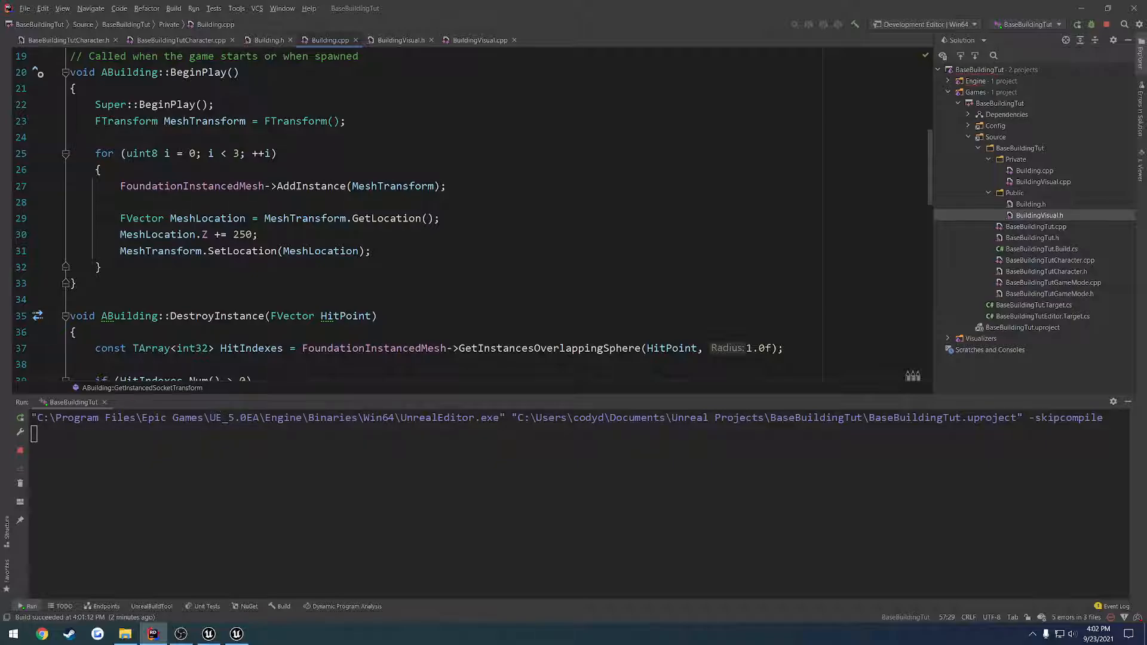
pyautogui.tripleClick(283, 186)
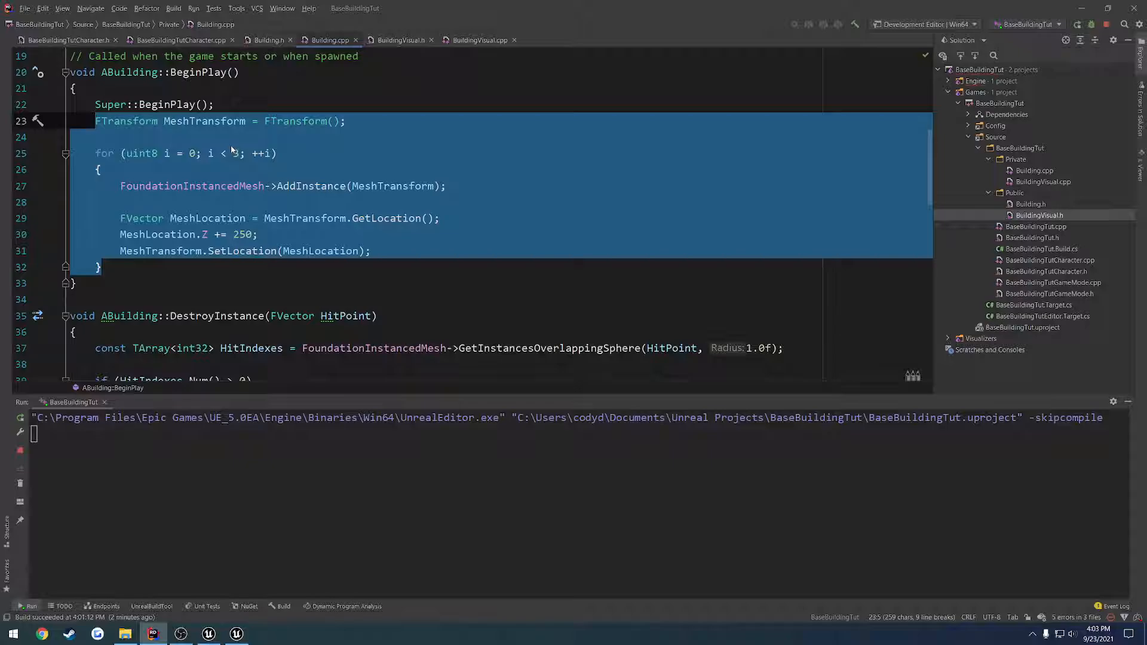
pyautogui.press('Delete')
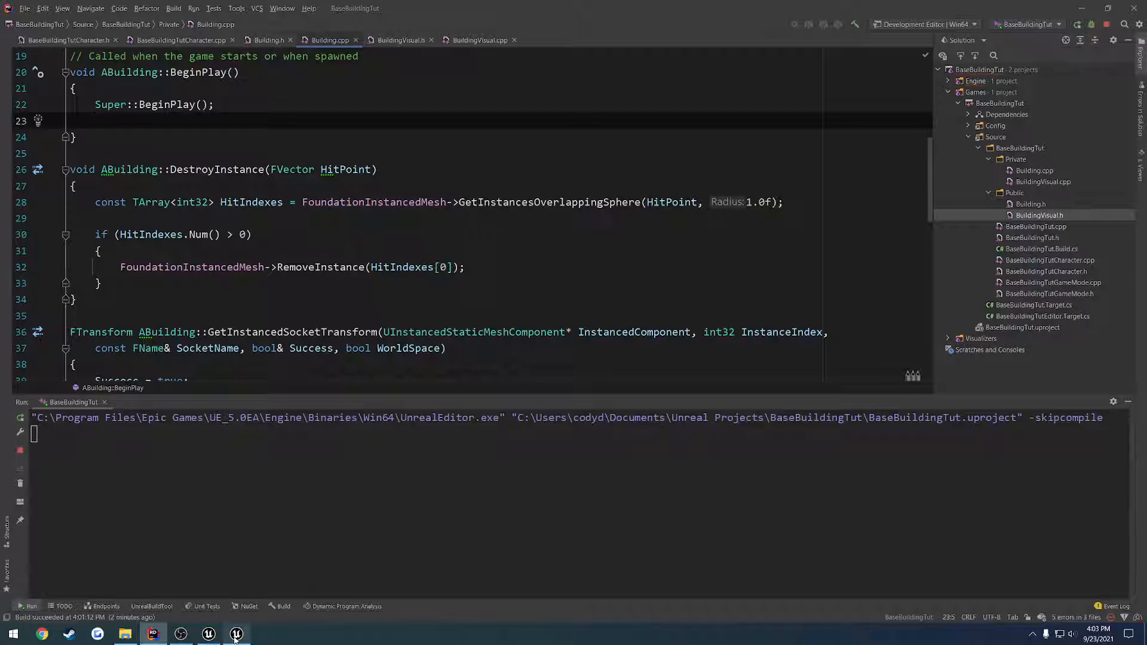
pyautogui.moveTo(235, 633)
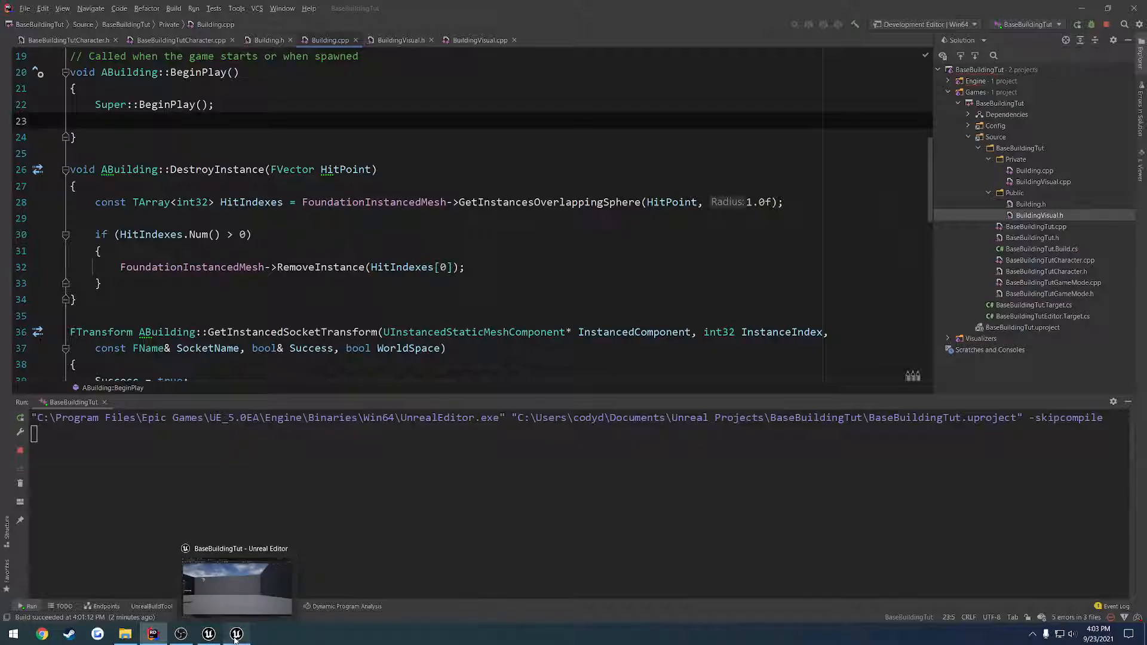
pyautogui.click(236, 633)
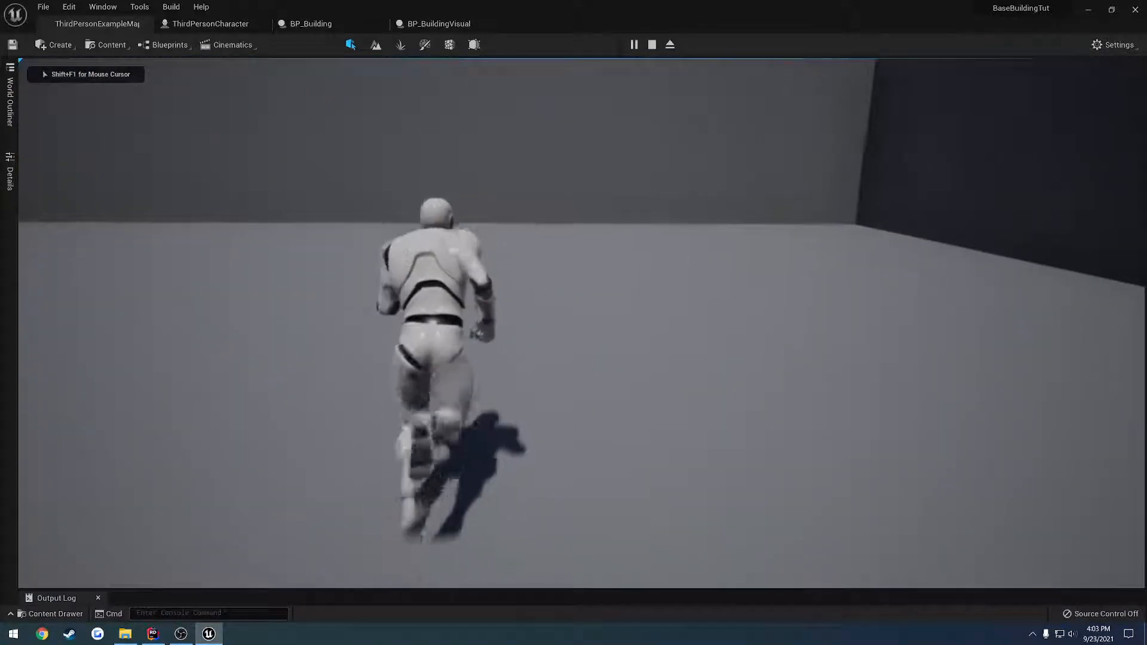
pyautogui.click(152, 633)
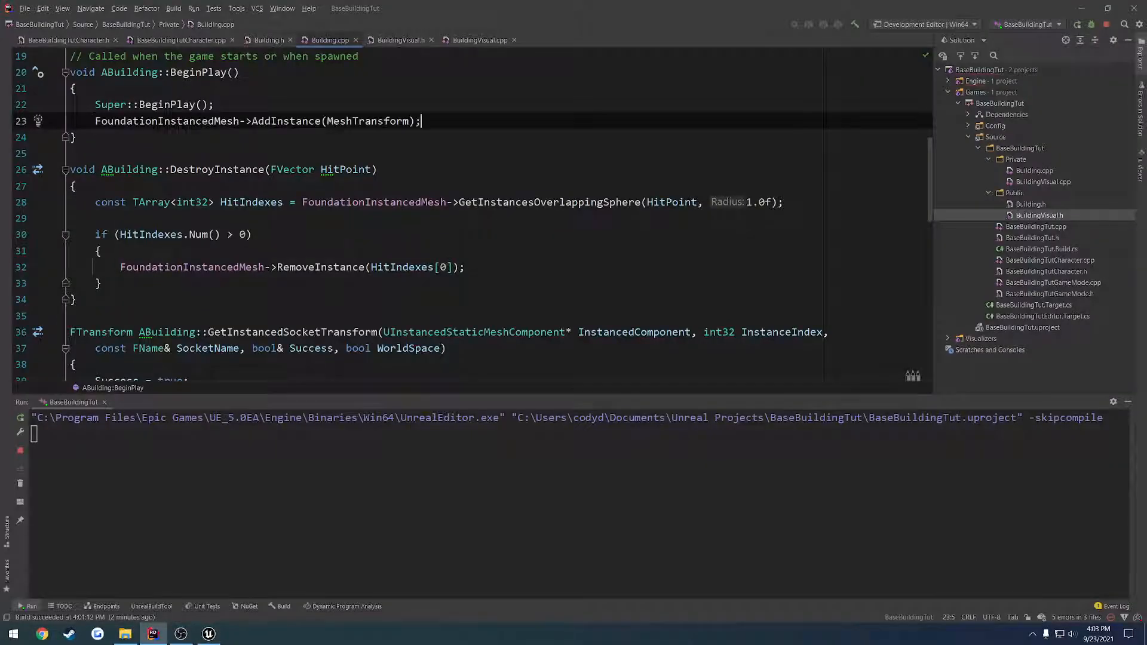
# - Replace AddInstance's MeshTransform argument with FTransform() and trigger Live Coding
pyautogui.scroll(3)
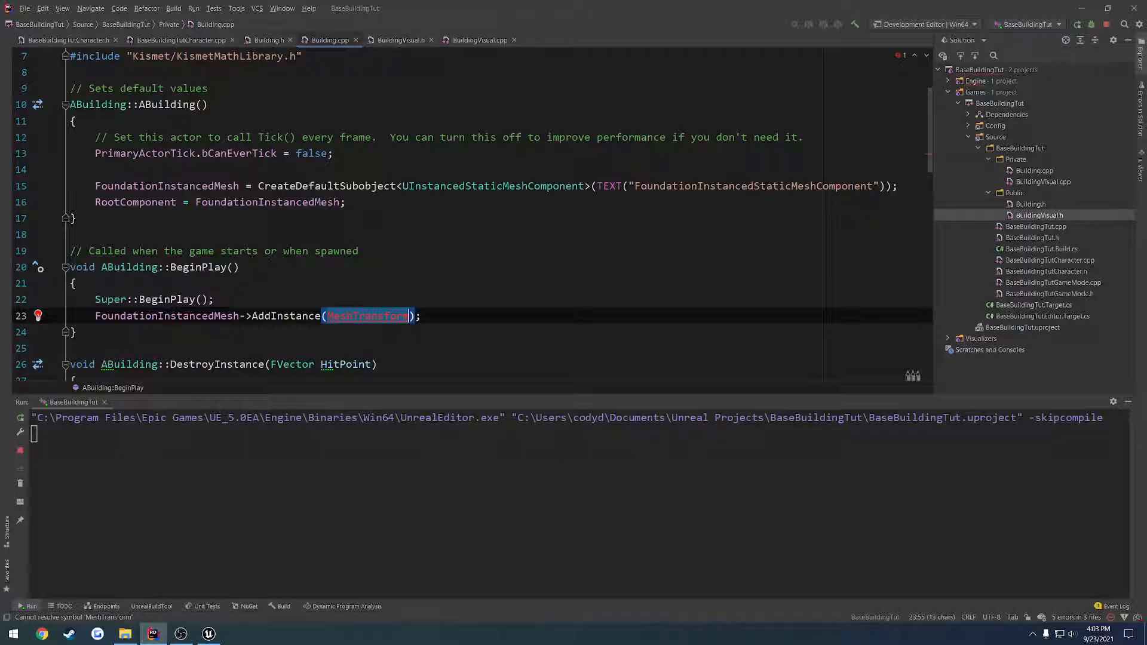
pyautogui.scroll(-3)
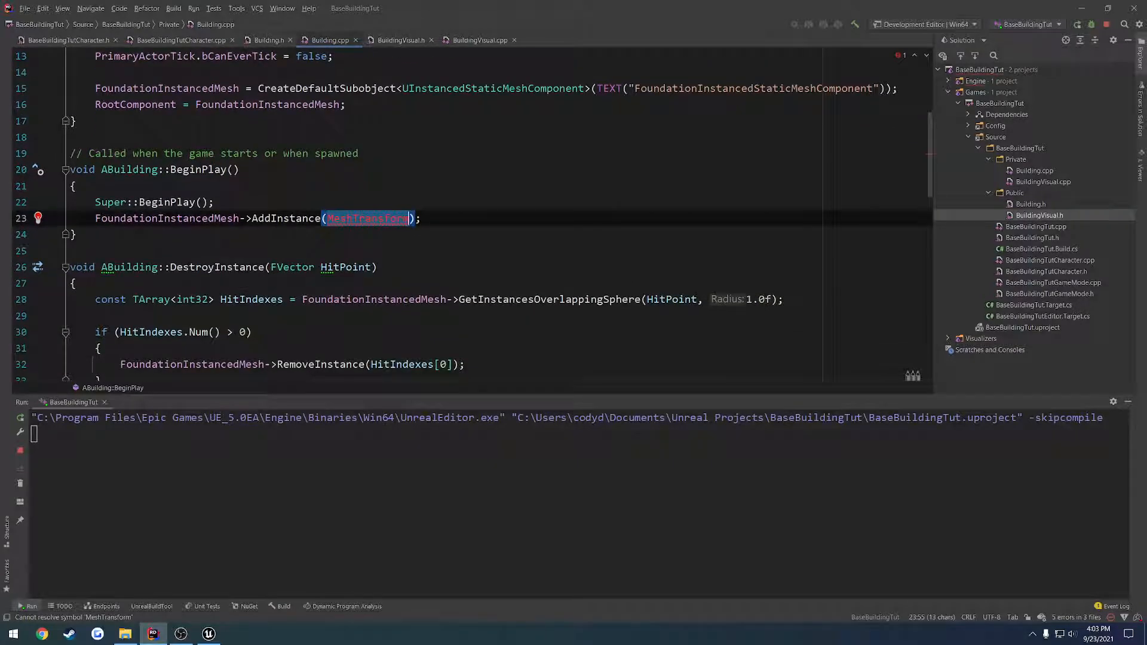
pyautogui.write('GetActor')
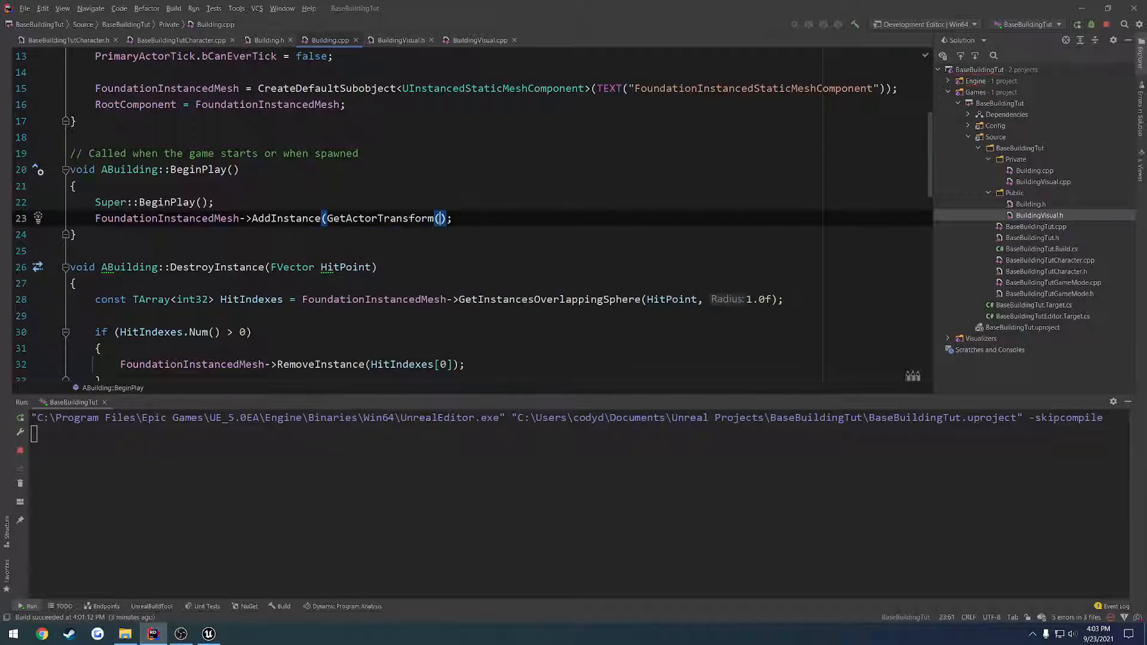
pyautogui.press('Delete')
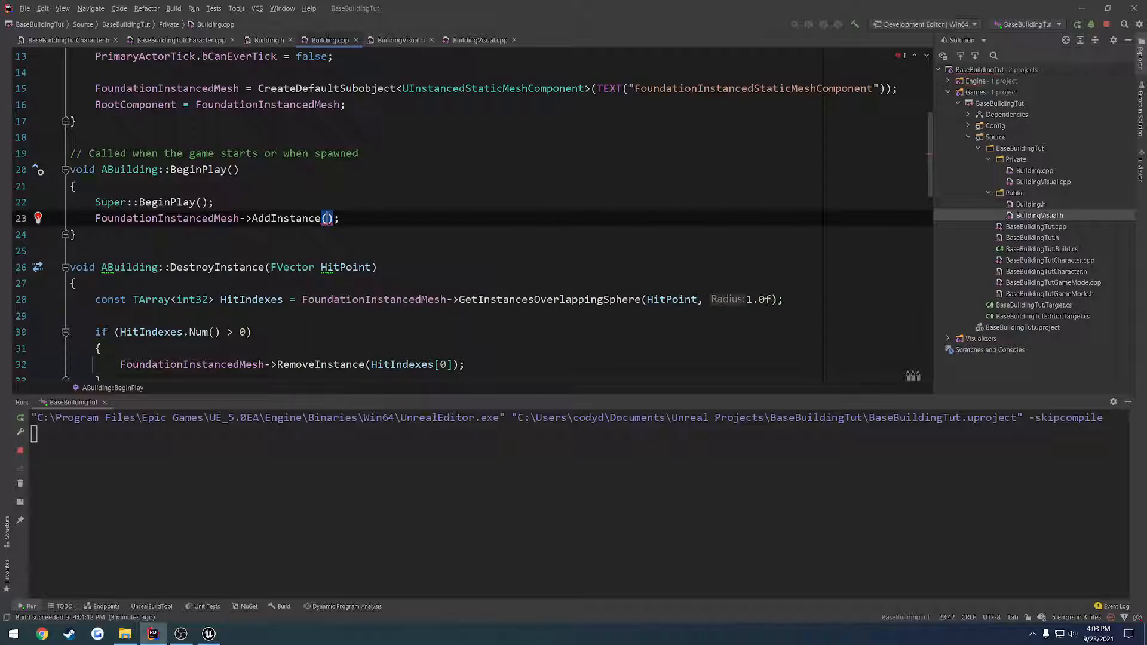
pyautogui.write('FTra')
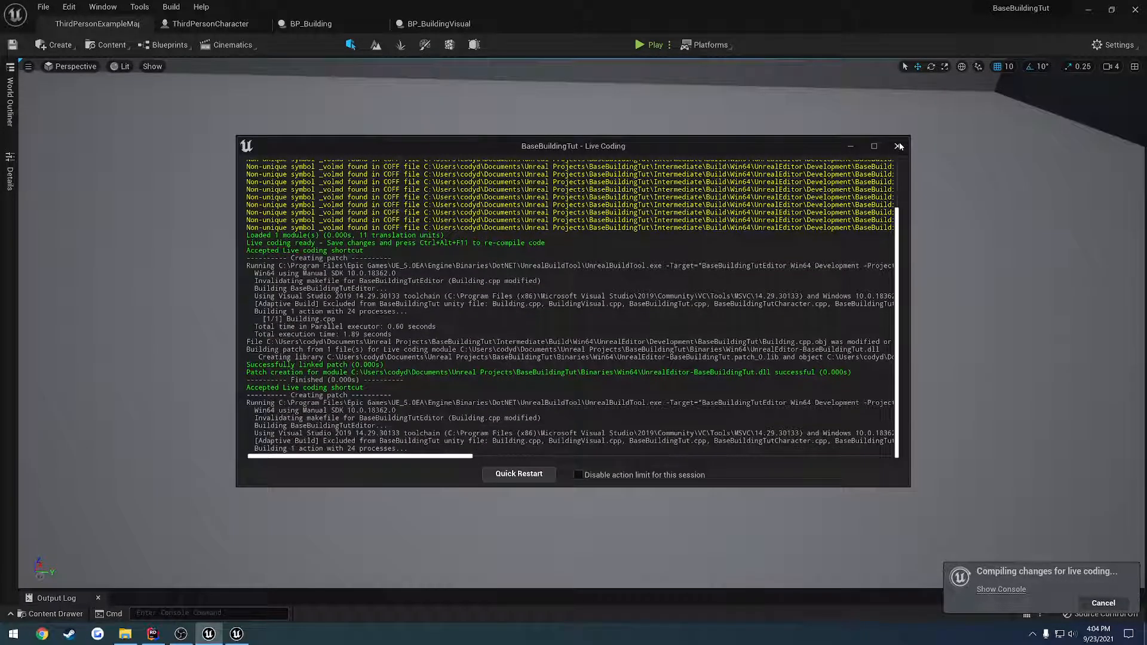
# - Dismiss the Live Coding log and play the level, spawning wooden foundations in build mode
pyautogui.click(898, 145)
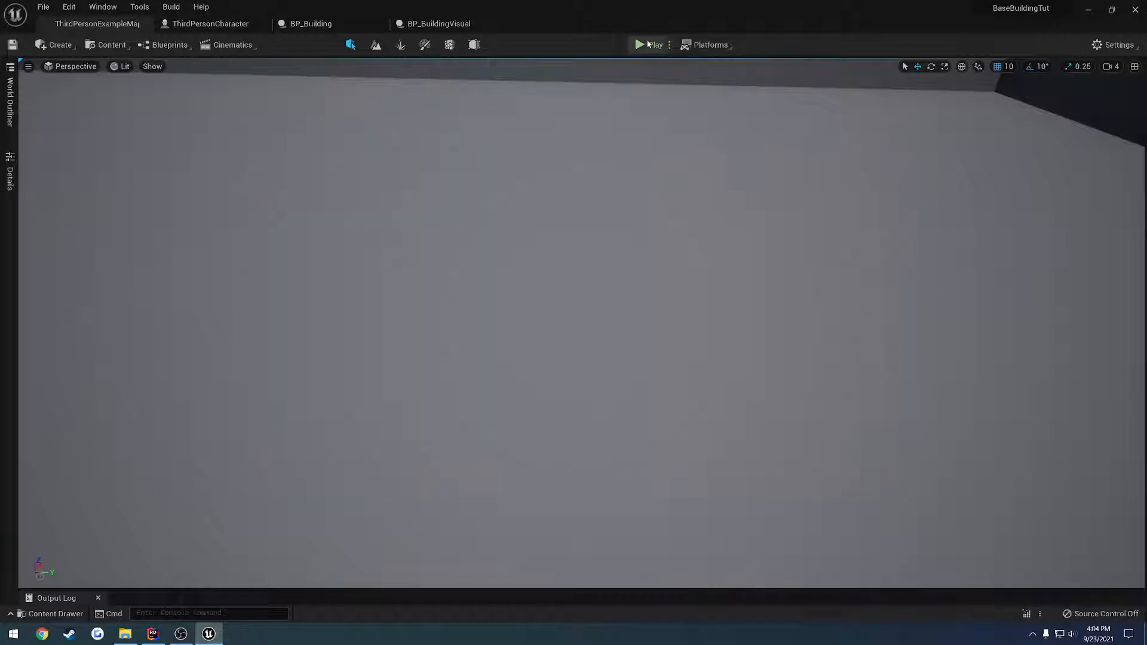
pyautogui.click(651, 45)
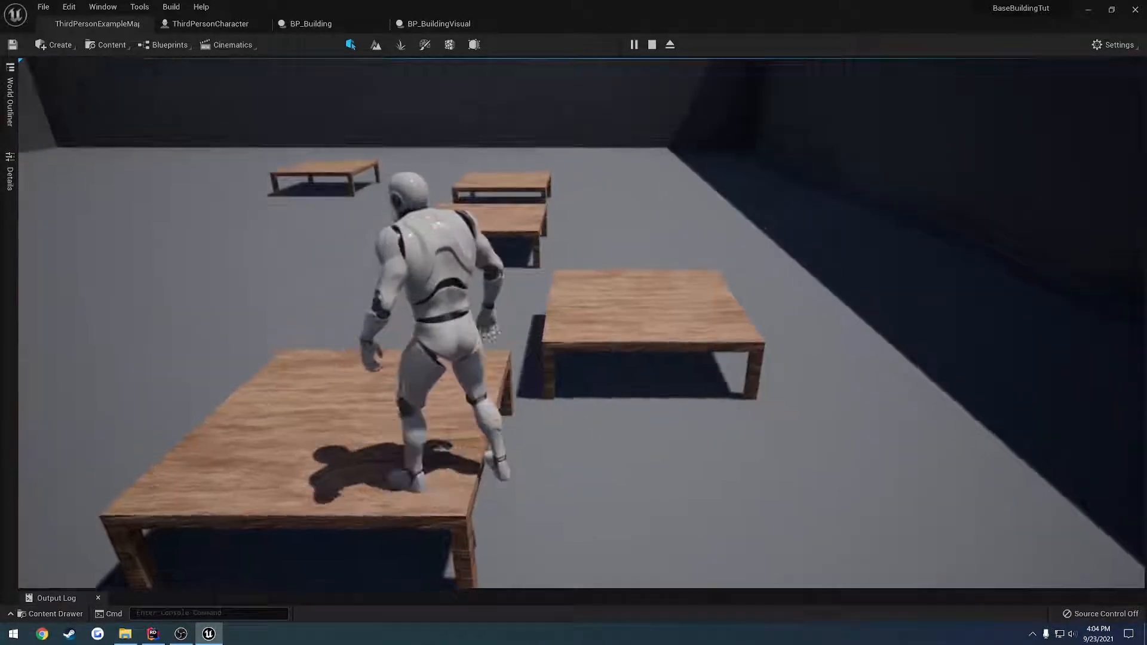
pyautogui.click(650, 45)
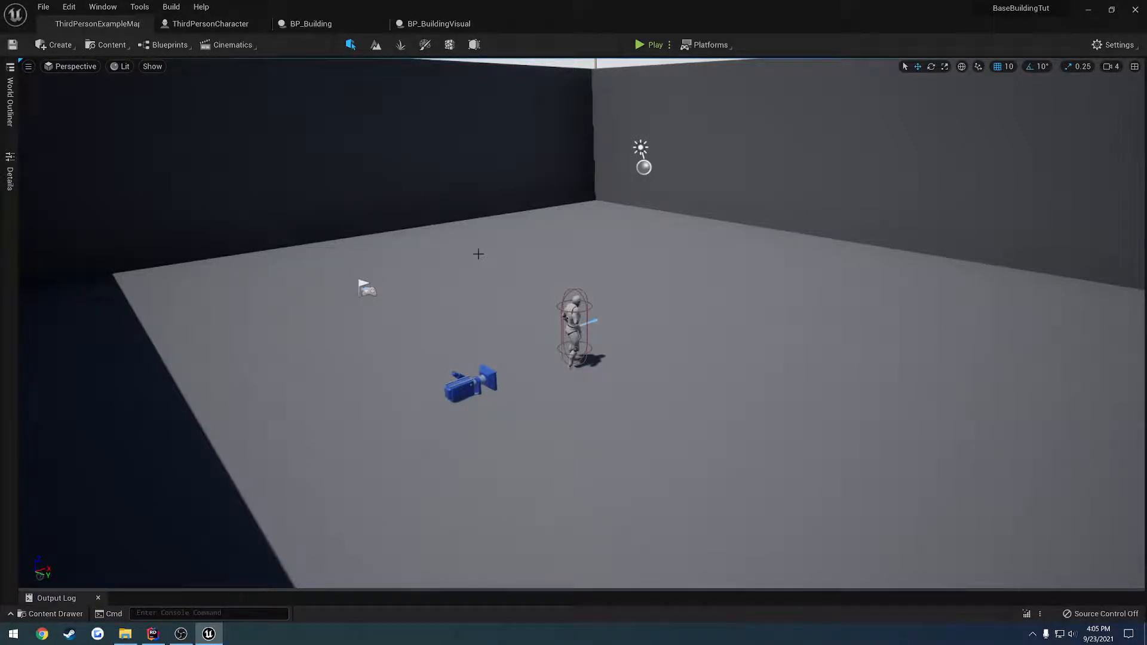
pyautogui.moveTo(534, 431)
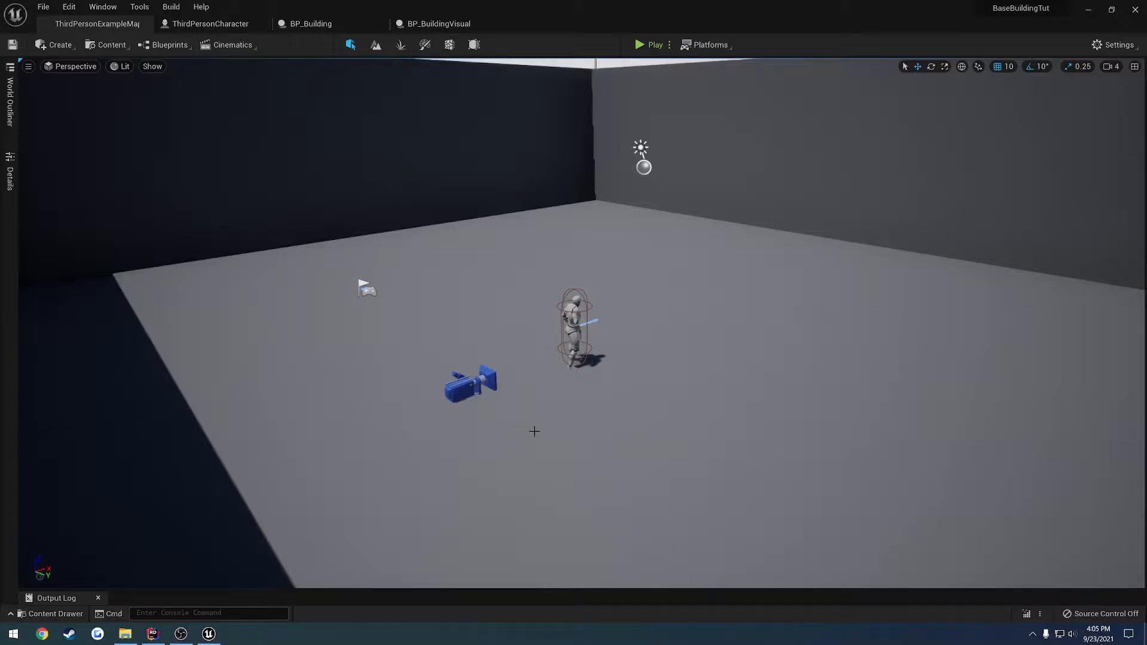